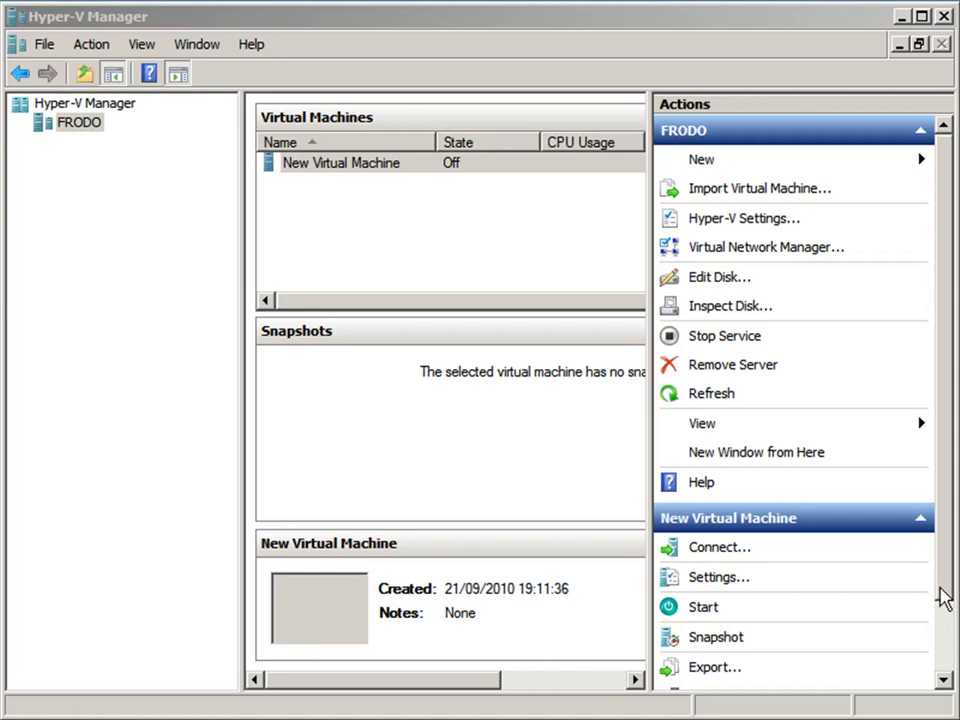
{"action": "mouse_move", "coordinate": [704, 160]}
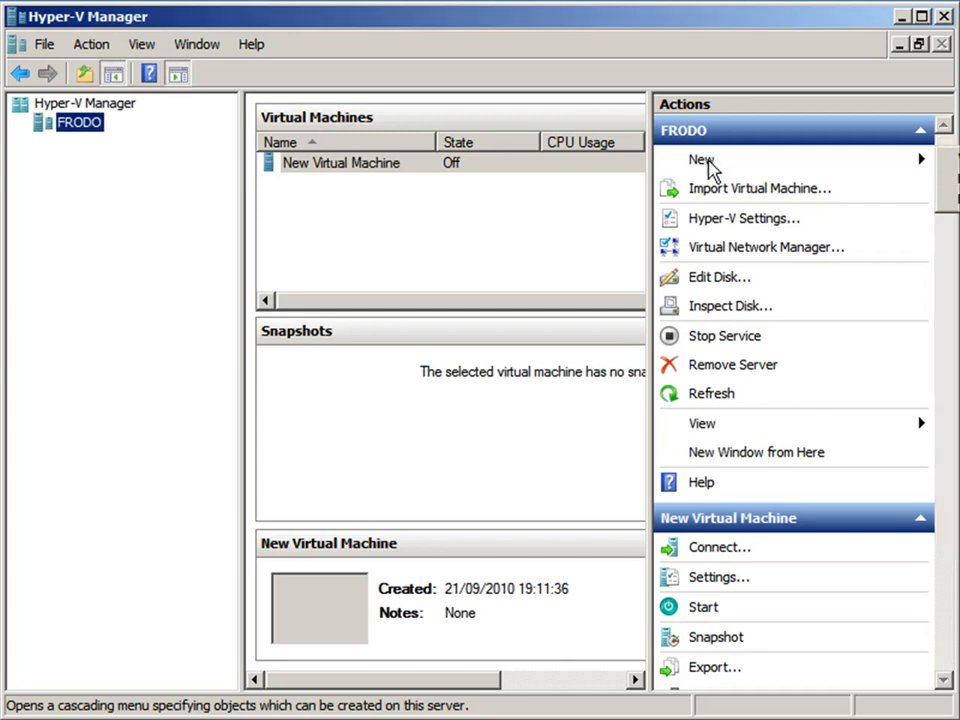
{"action": "mouse_move", "coordinate": [903, 184]}
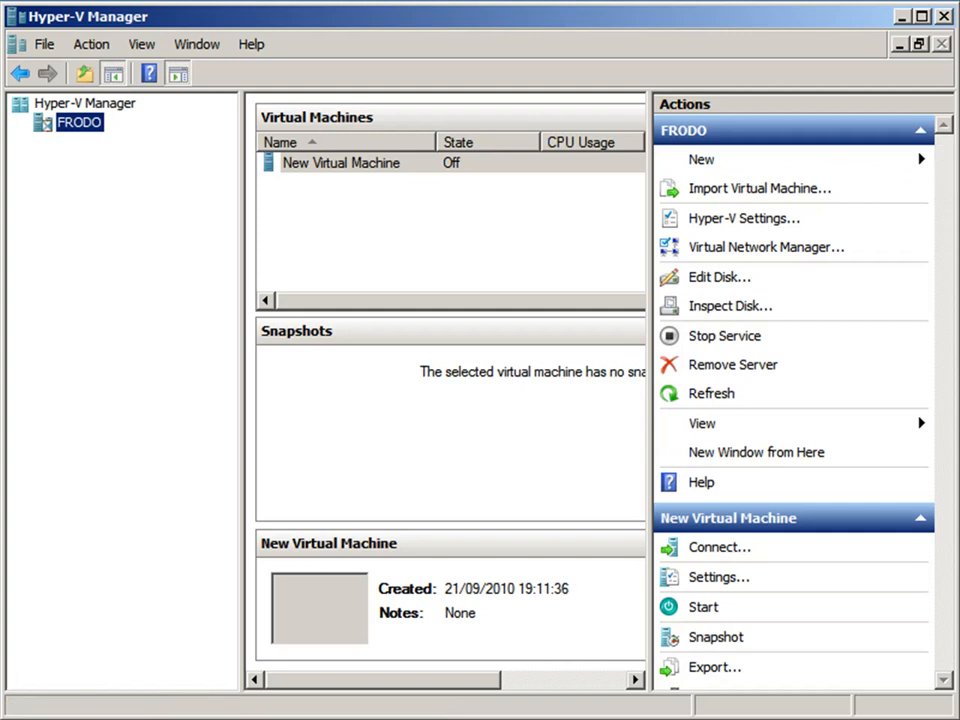
Launch the New Virtual Machine Wizard on FRODO from the Actions pane's New menu
{"action": "left_click", "coordinate": [701, 159]}
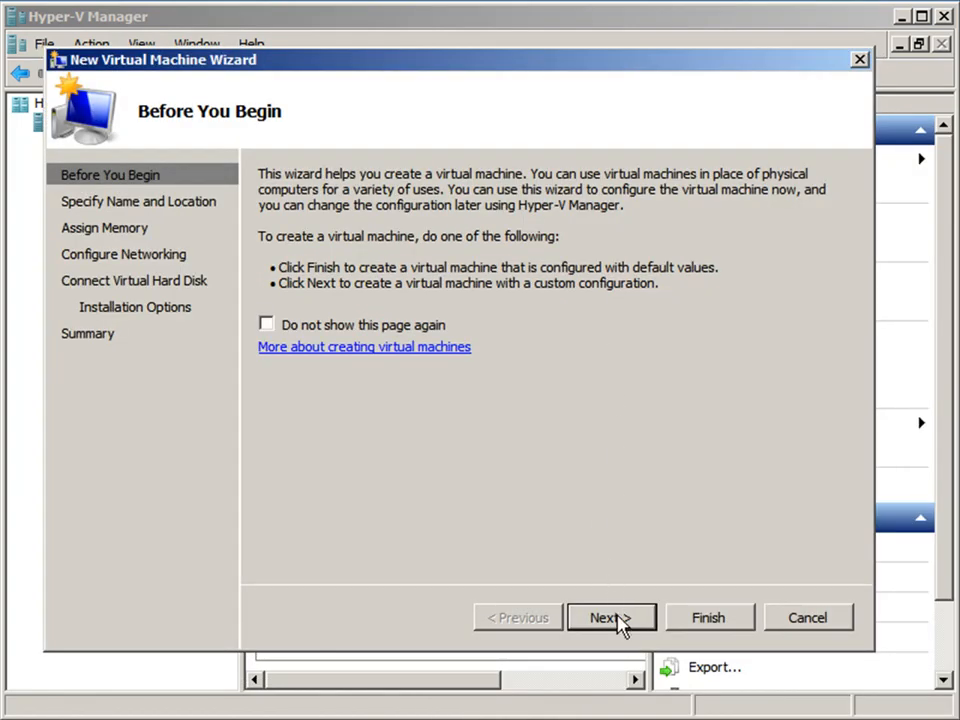
Name the machine openSUSE11.2 and enable storing it in a different location
{"action": "left_click", "coordinate": [611, 617]}
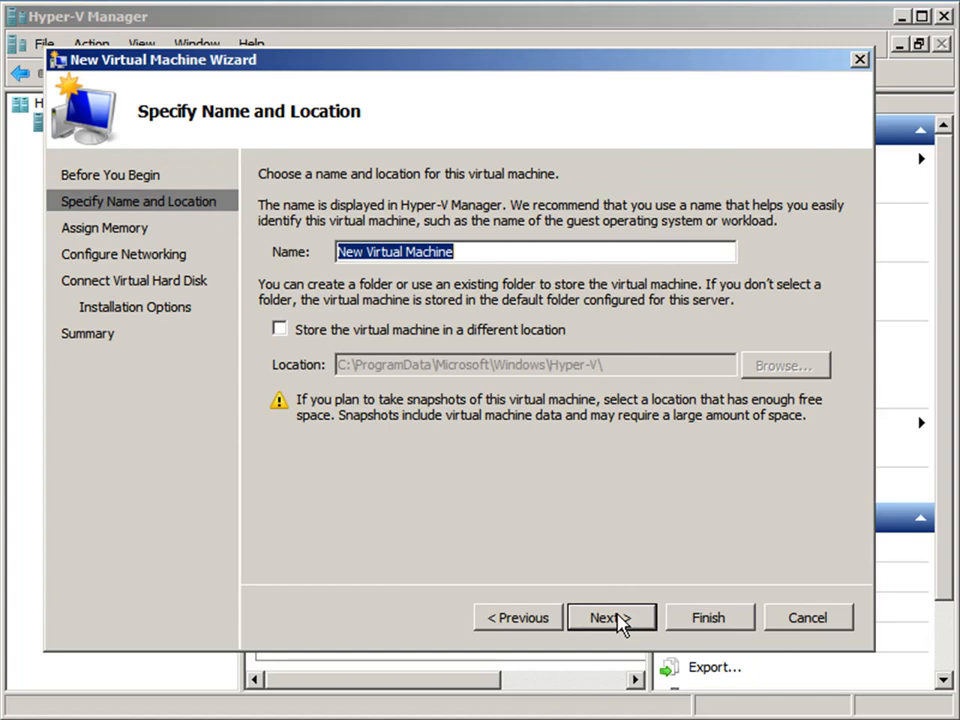
{"action": "type", "text": "open"}
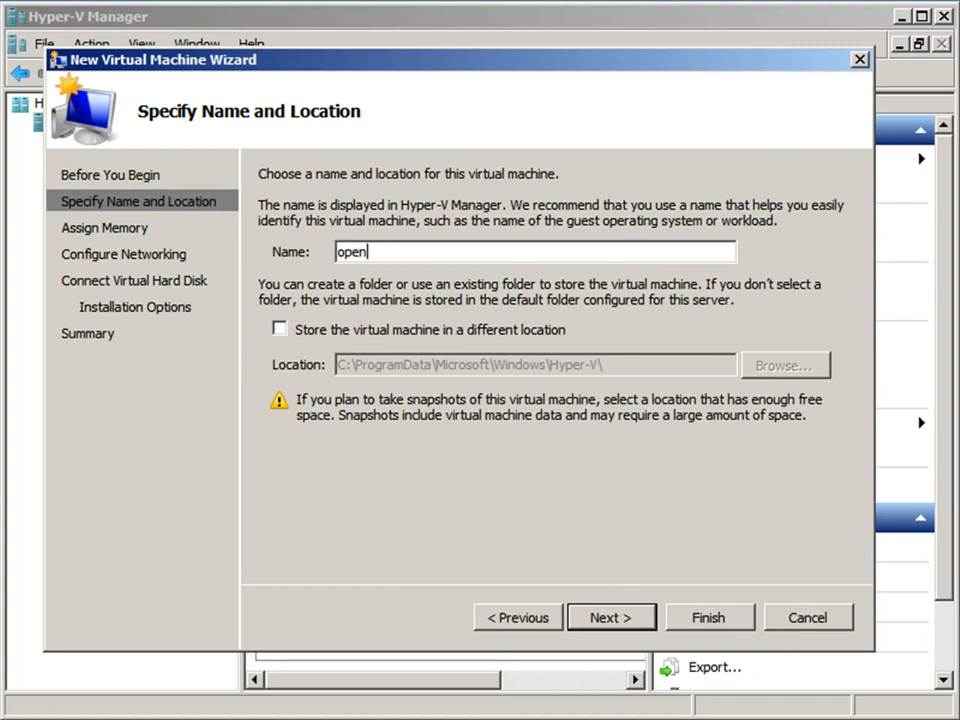
{"action": "type", "text": "SUSE"}
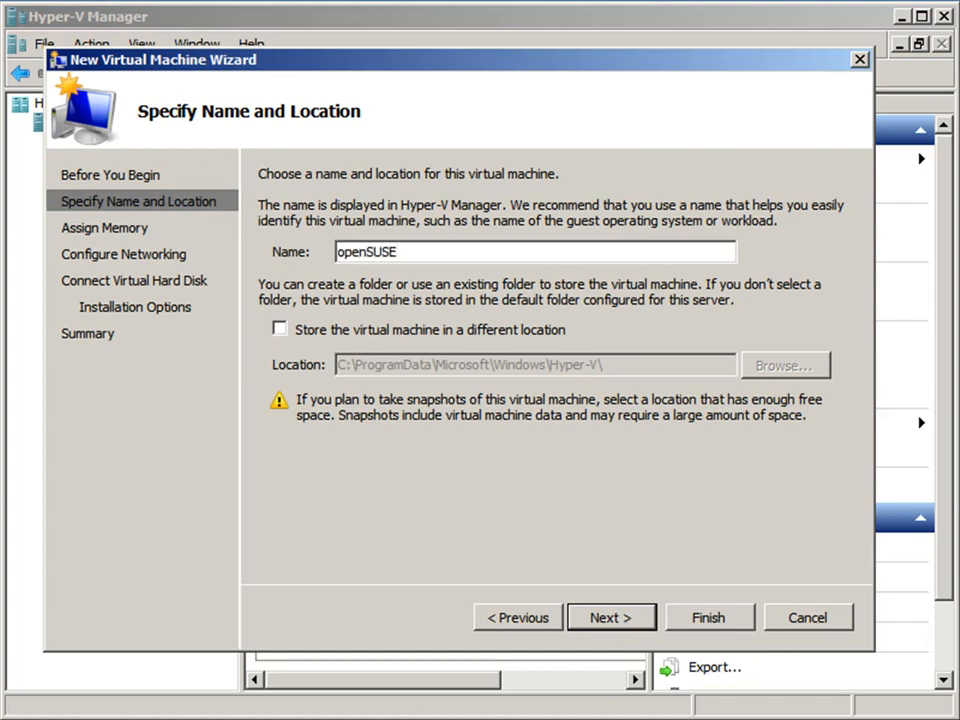
{"action": "type", "text": "1"}
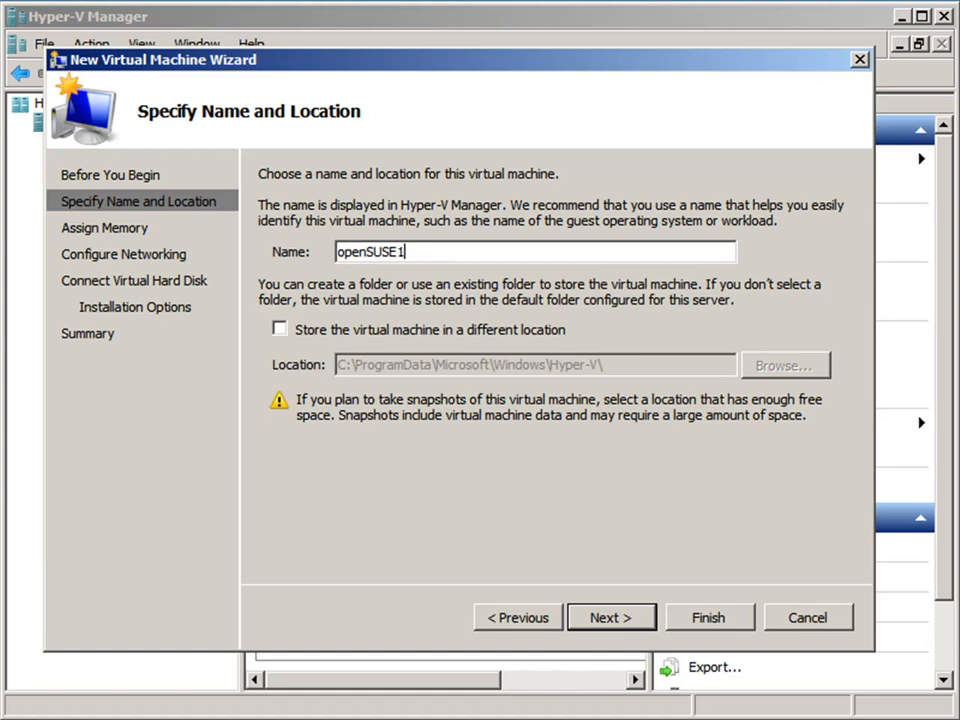
{"action": "type", "text": "1.2"}
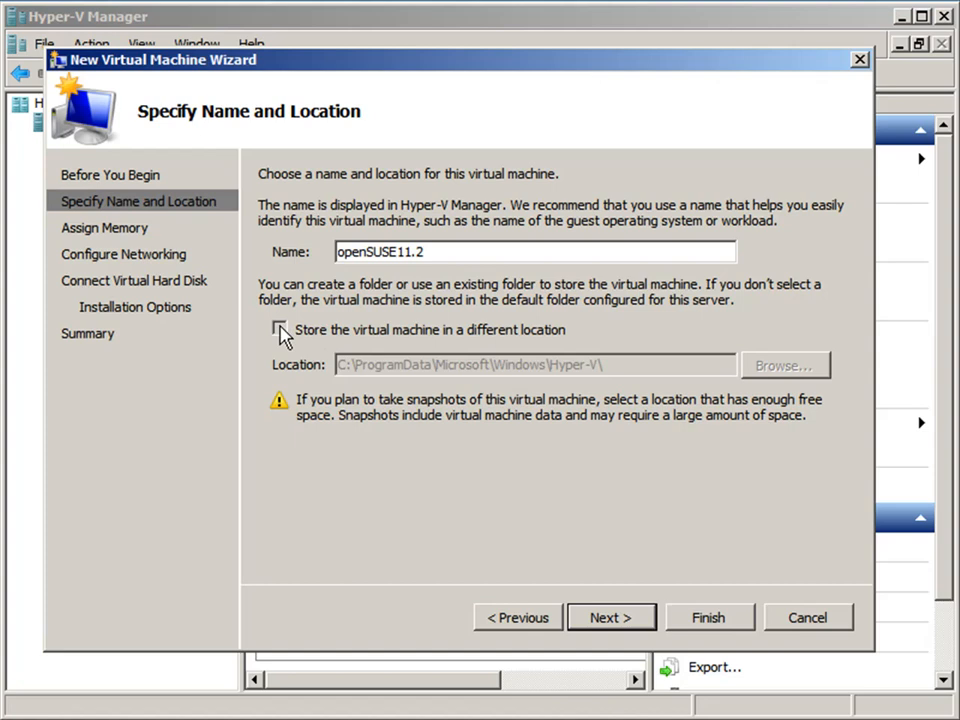
{"action": "left_click", "coordinate": [280, 329]}
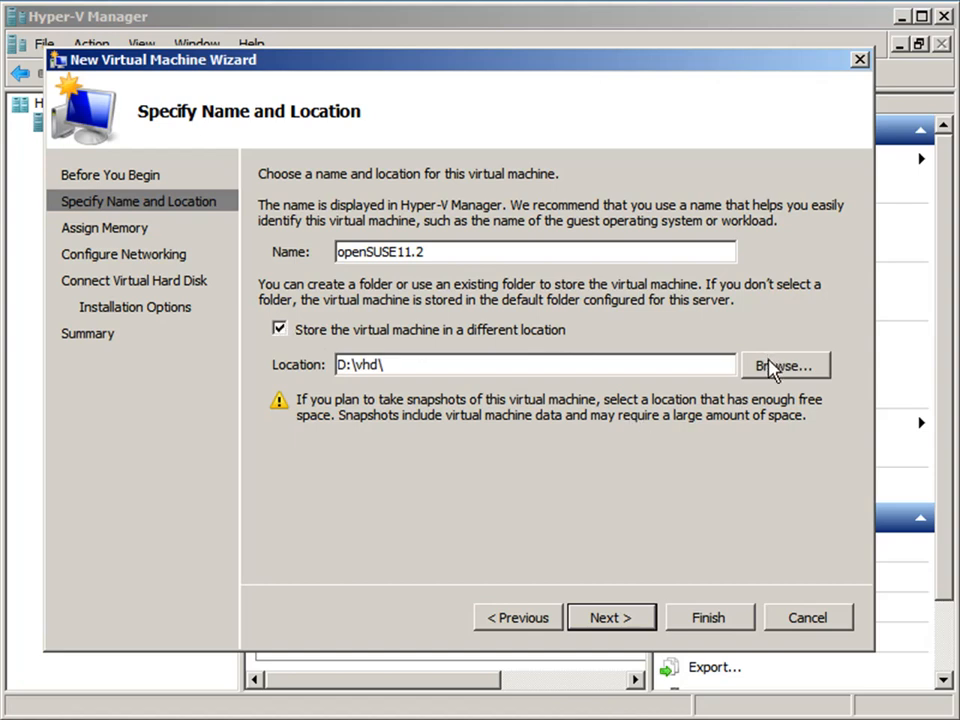
Browse the storage location and create a new folder named opensuse in D:\data
{"action": "left_click", "coordinate": [784, 364]}
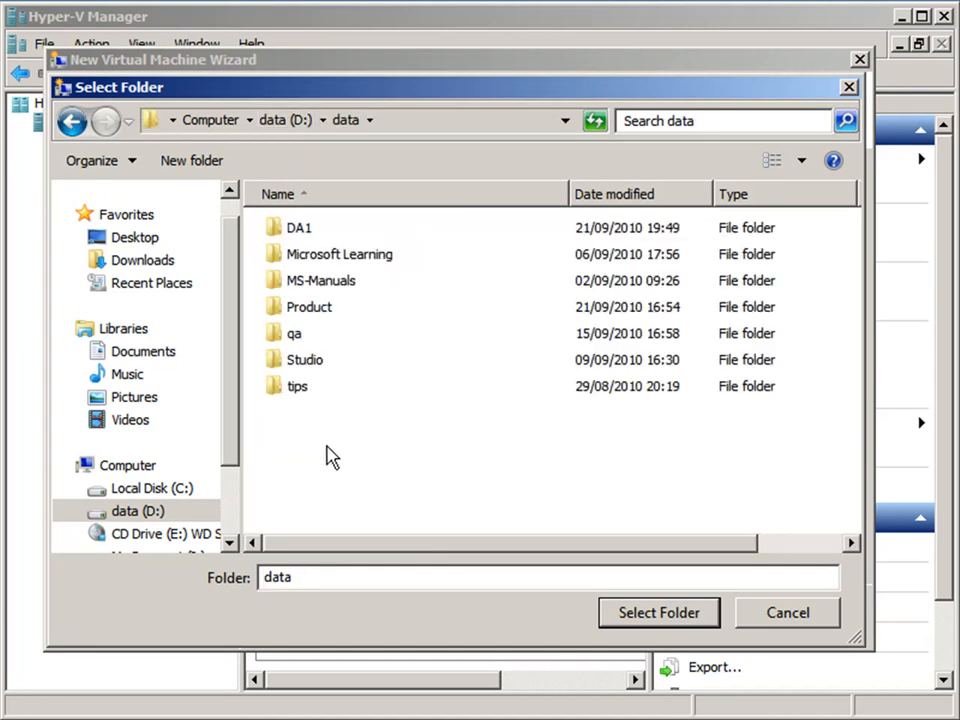
{"action": "right_click", "coordinate": [333, 456]}
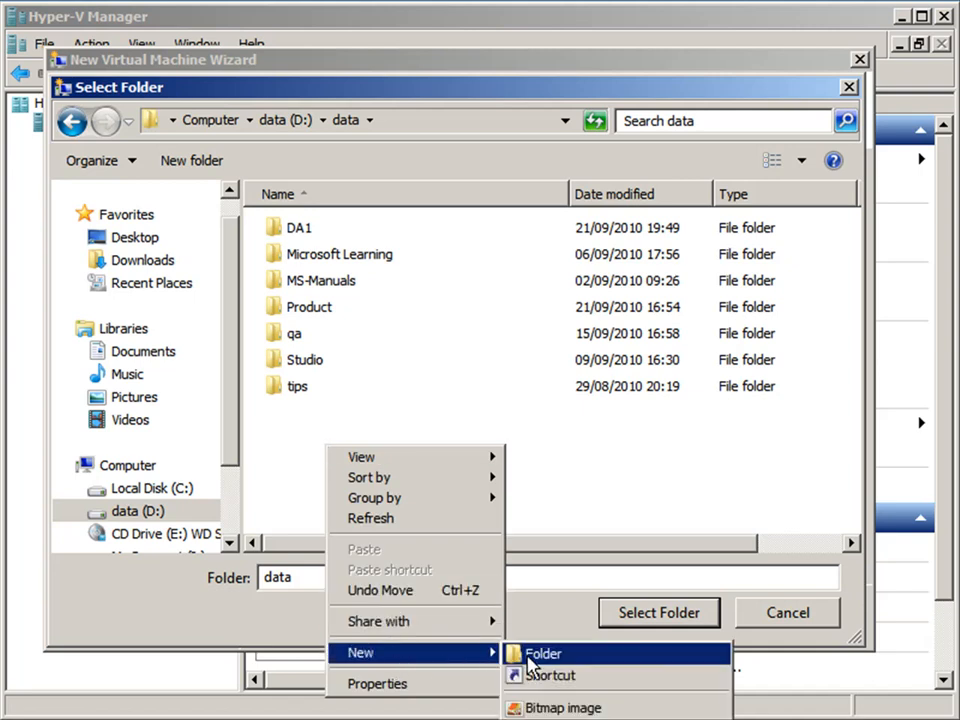
{"action": "left_click", "coordinate": [543, 653]}
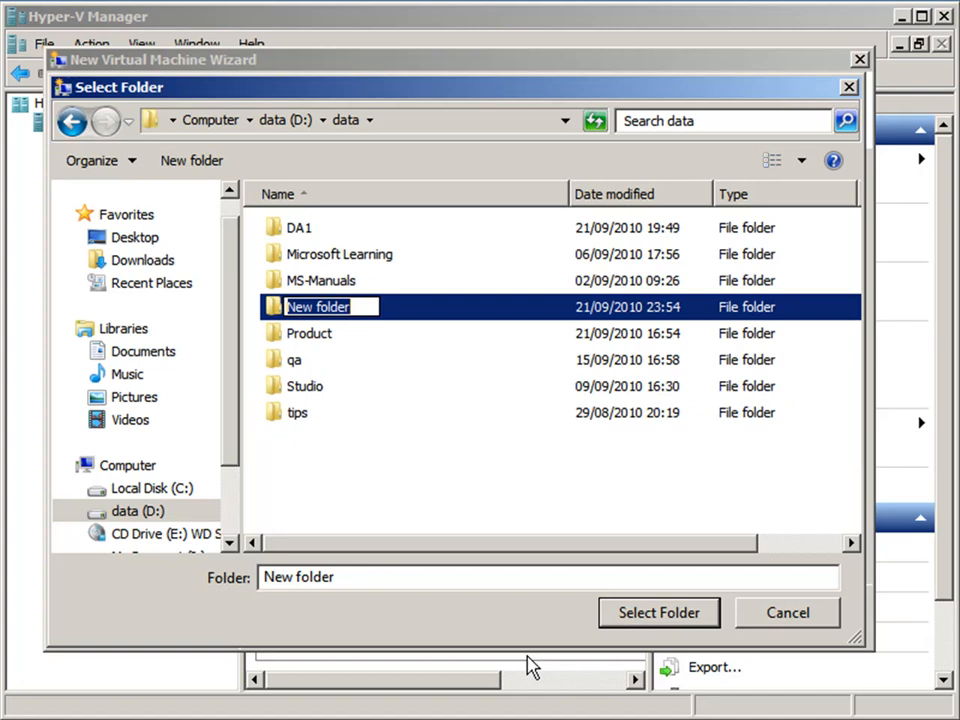
{"action": "type", "text": "op"}
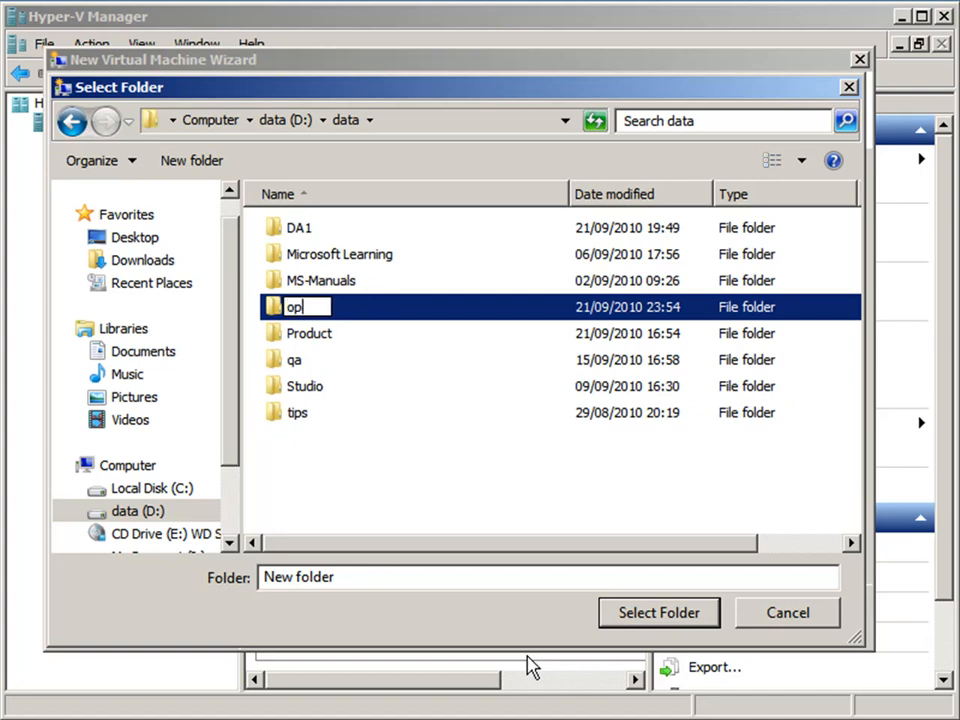
{"action": "type", "text": "ensuse"}
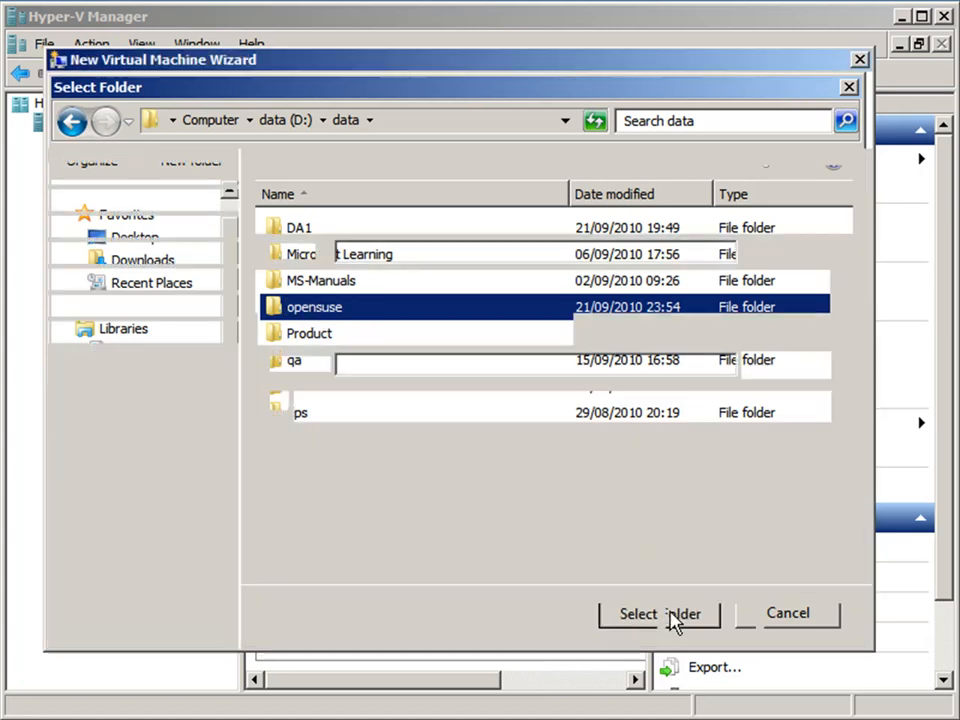
Use D:\data\opensuse as location, keep 512 MB memory, and connect networking to HostOnly
{"action": "left_click", "coordinate": [659, 613]}
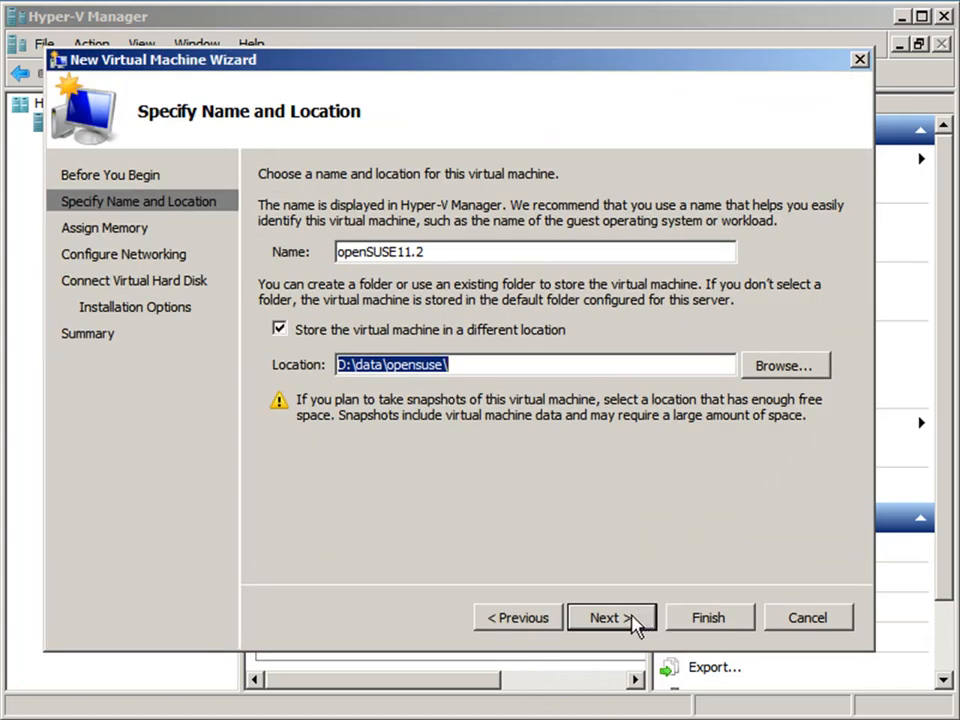
{"action": "left_click", "coordinate": [609, 617]}
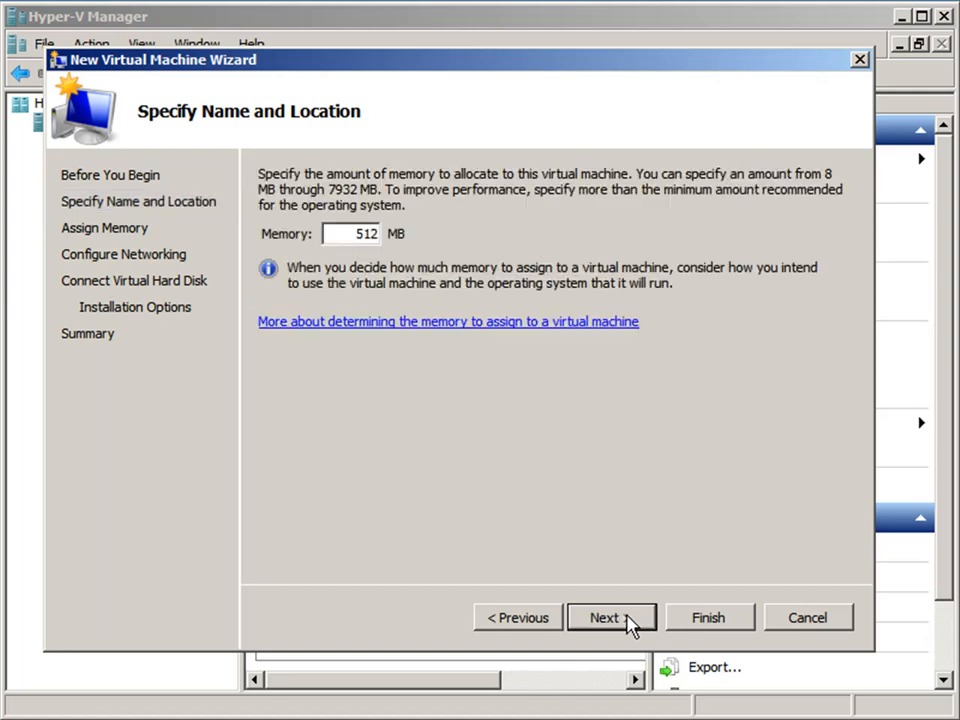
{"action": "left_click", "coordinate": [610, 617]}
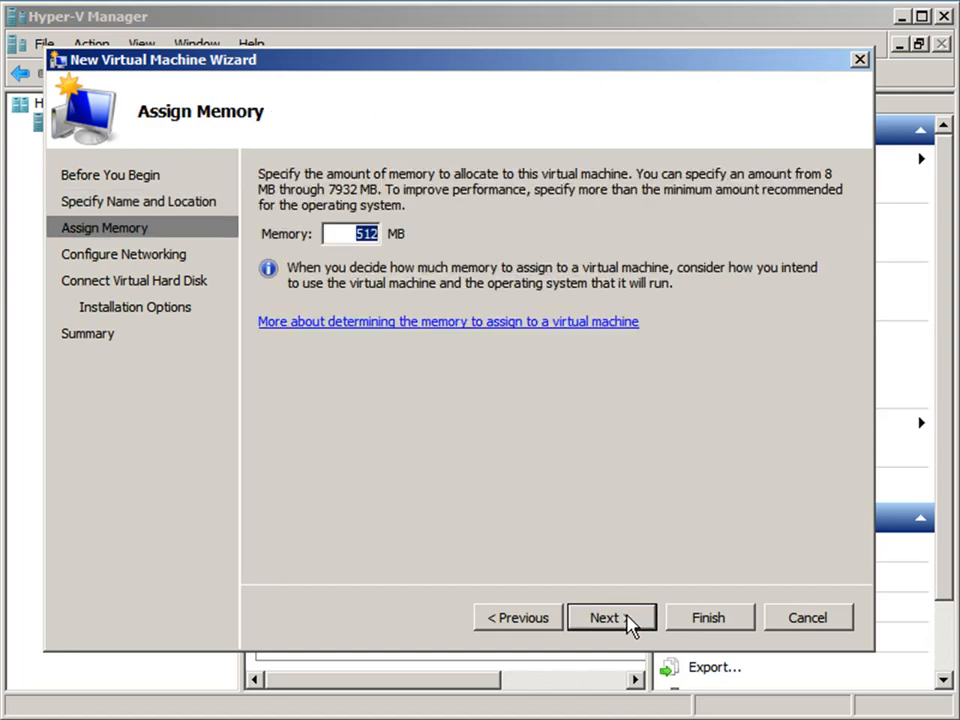
{"action": "left_click", "coordinate": [608, 617]}
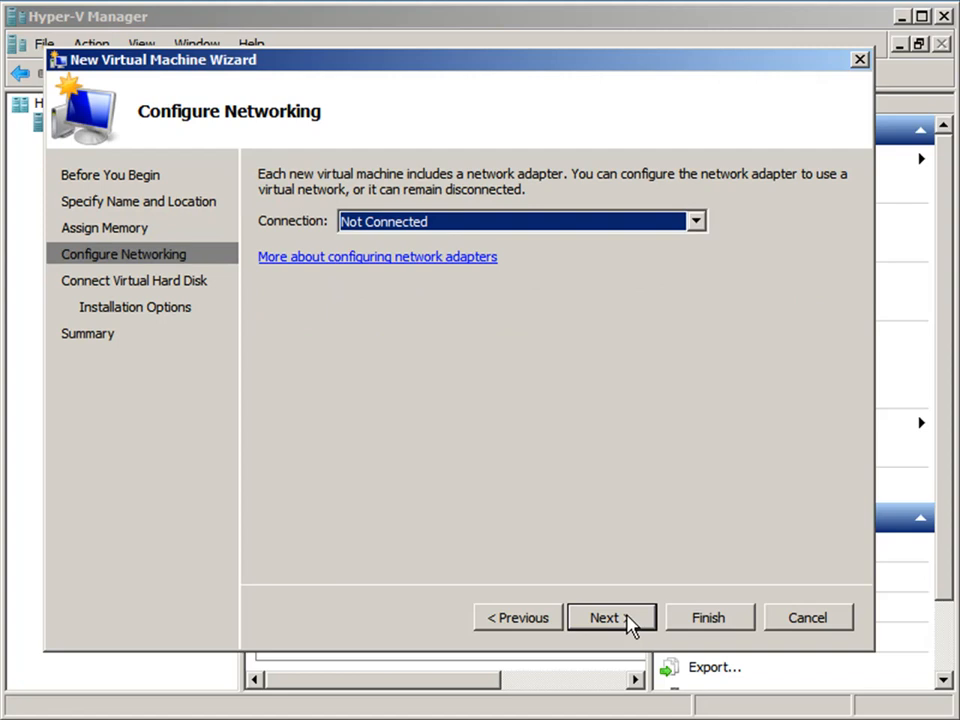
{"action": "left_click", "coordinate": [696, 221]}
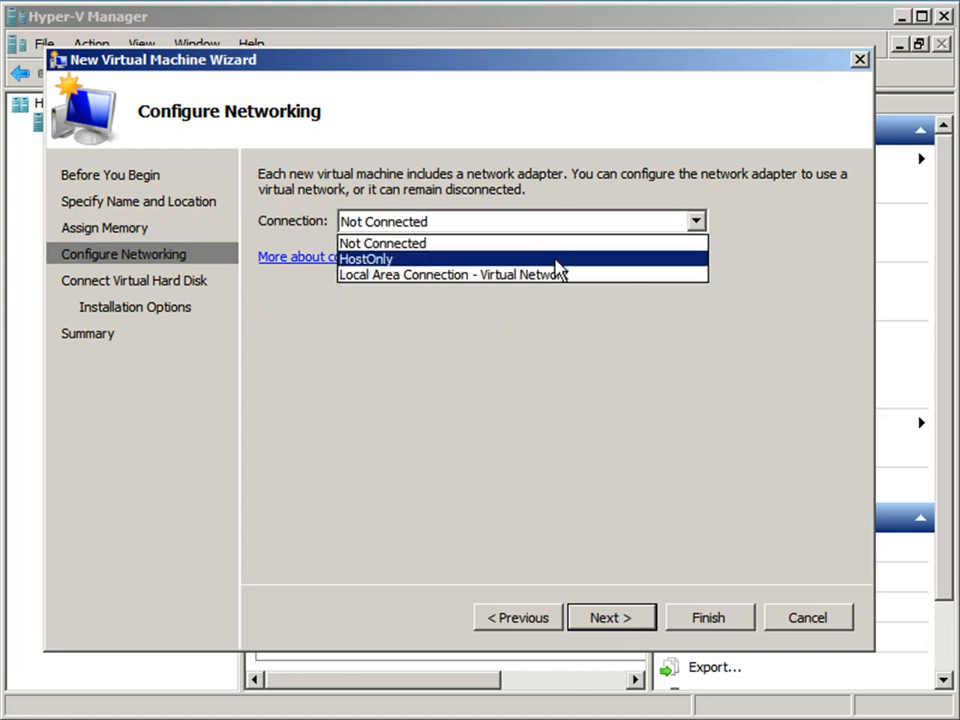
{"action": "left_click", "coordinate": [367, 258]}
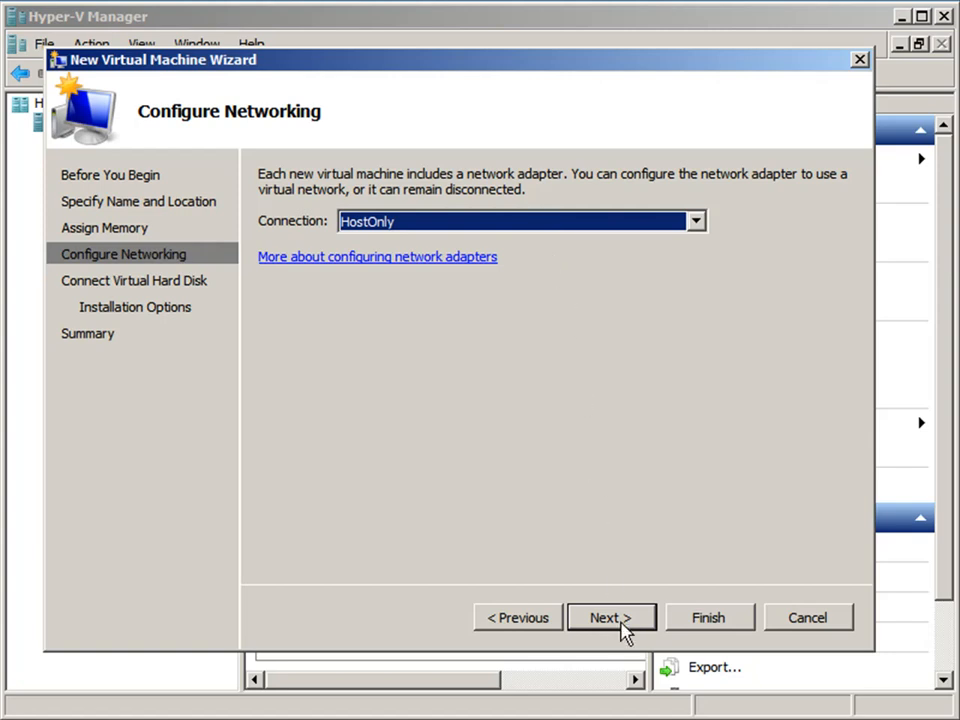
Create a new virtual hard disk openSUSE11.2.vhd sized 10 GB
{"action": "left_click", "coordinate": [610, 617]}
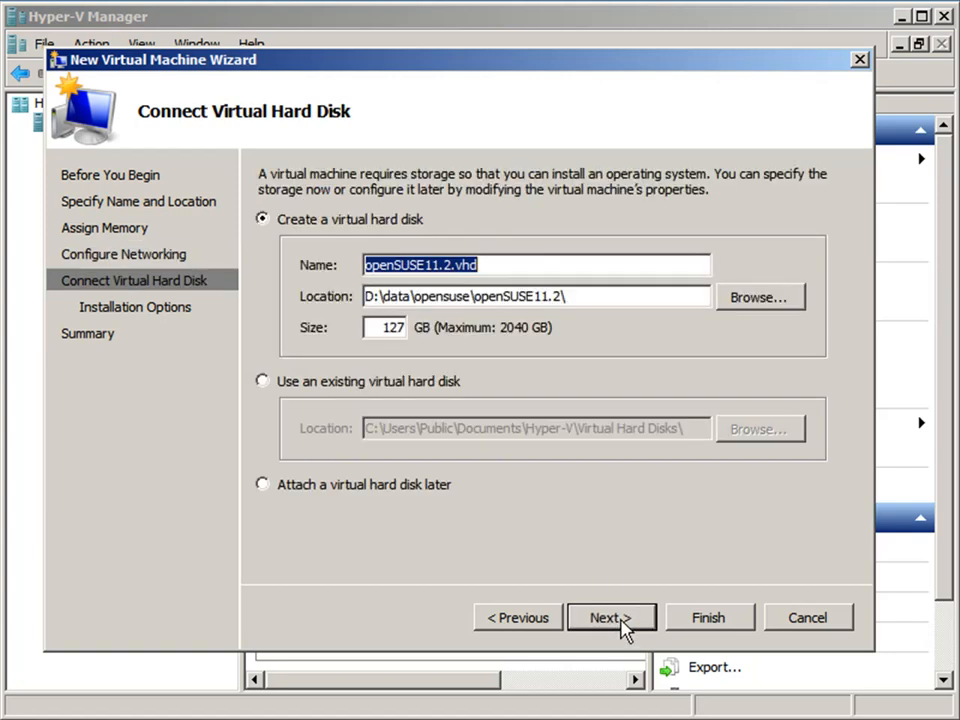
{"action": "mouse_move", "coordinate": [392, 350]}
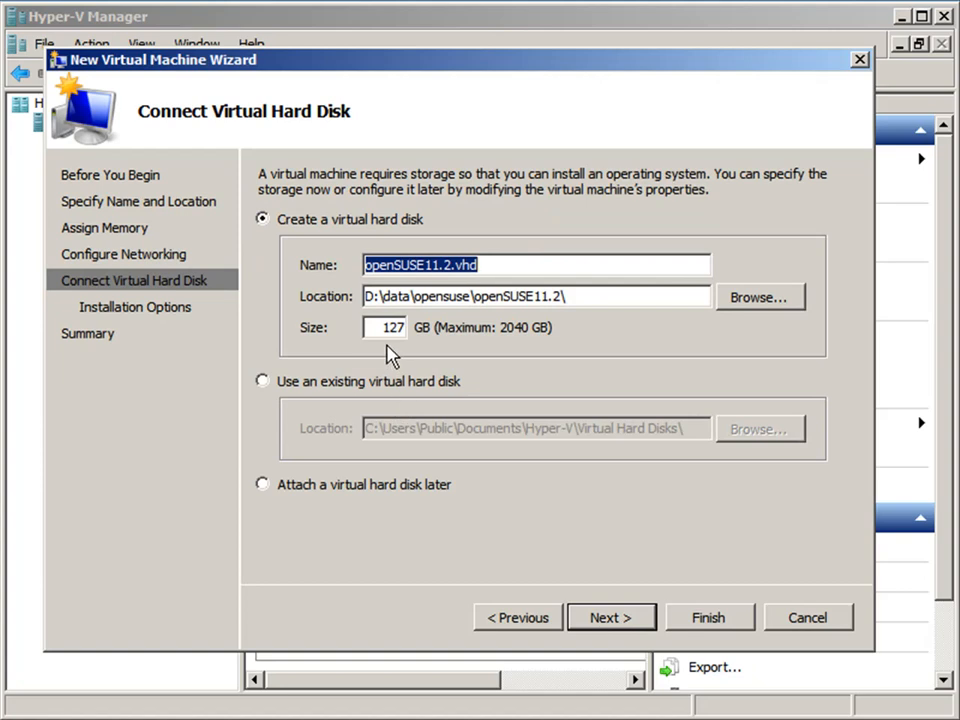
{"action": "mouse_move", "coordinate": [374, 352]}
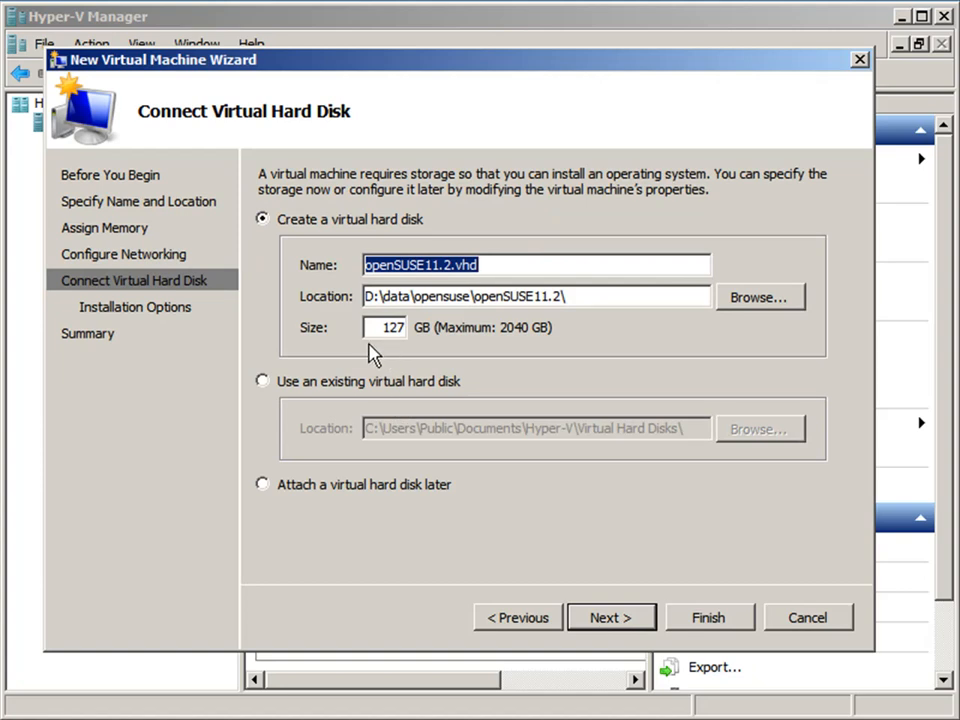
{"action": "mouse_move", "coordinate": [416, 328]}
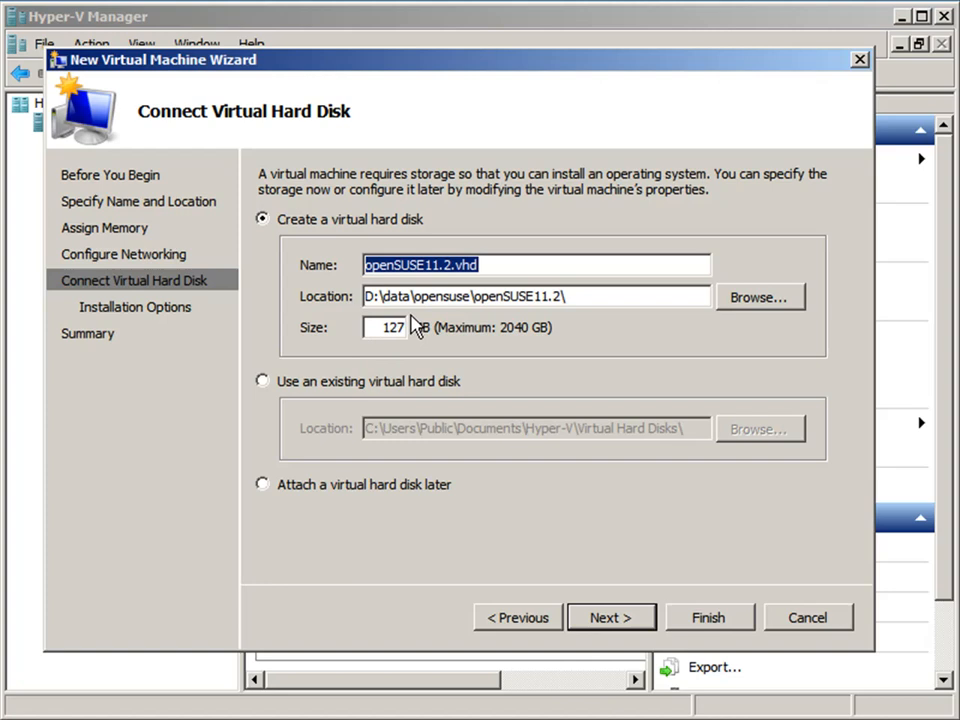
{"action": "left_click", "coordinate": [385, 328]}
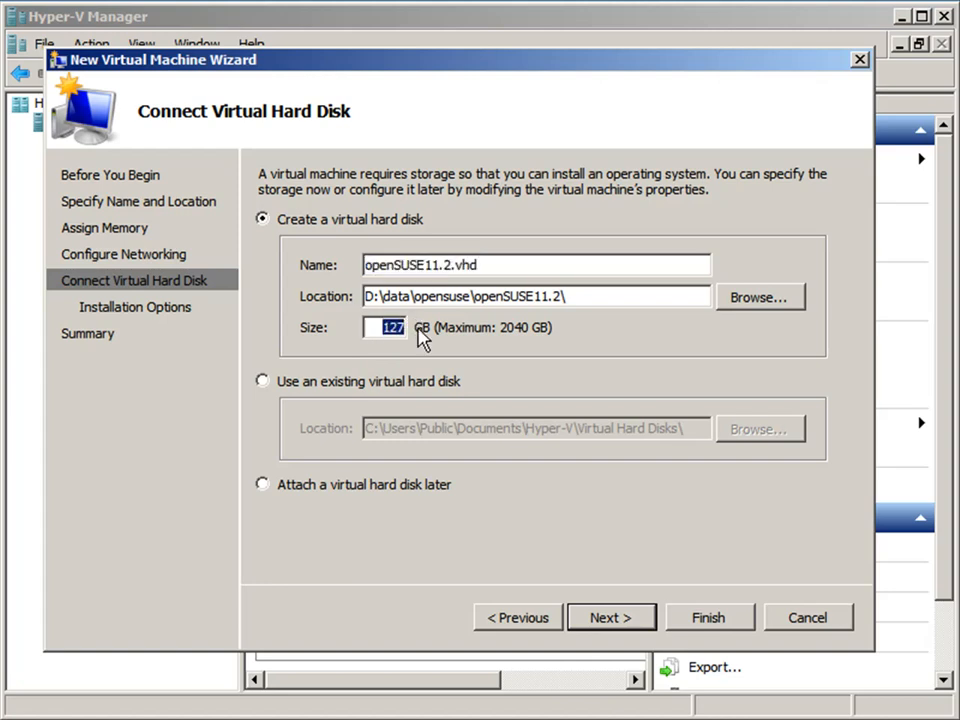
{"action": "type", "text": "10"}
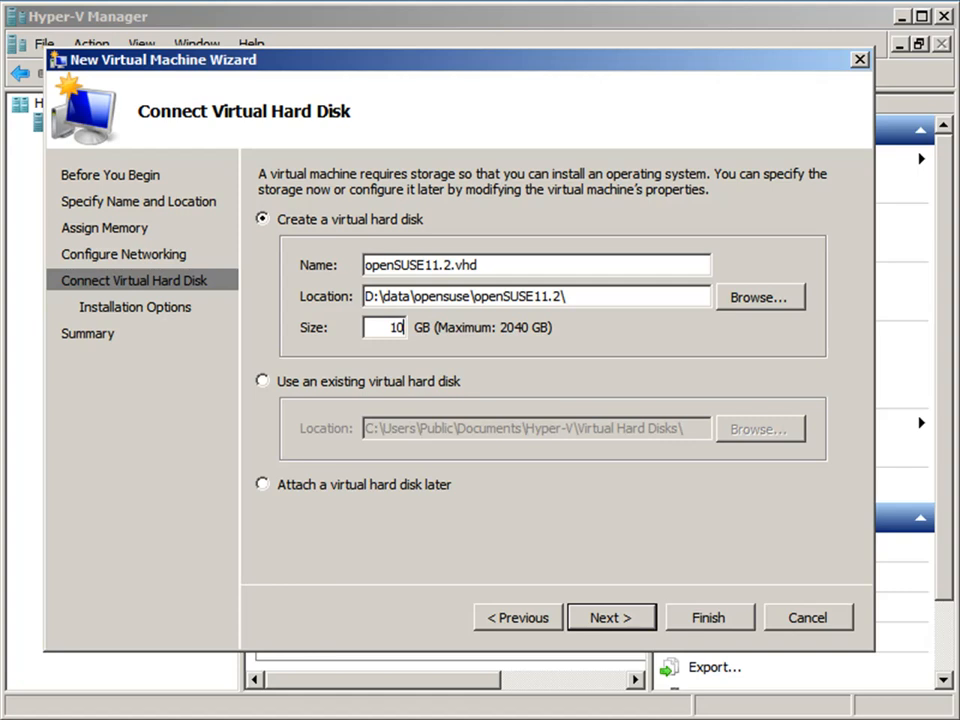
{"action": "mouse_move", "coordinate": [320, 475]}
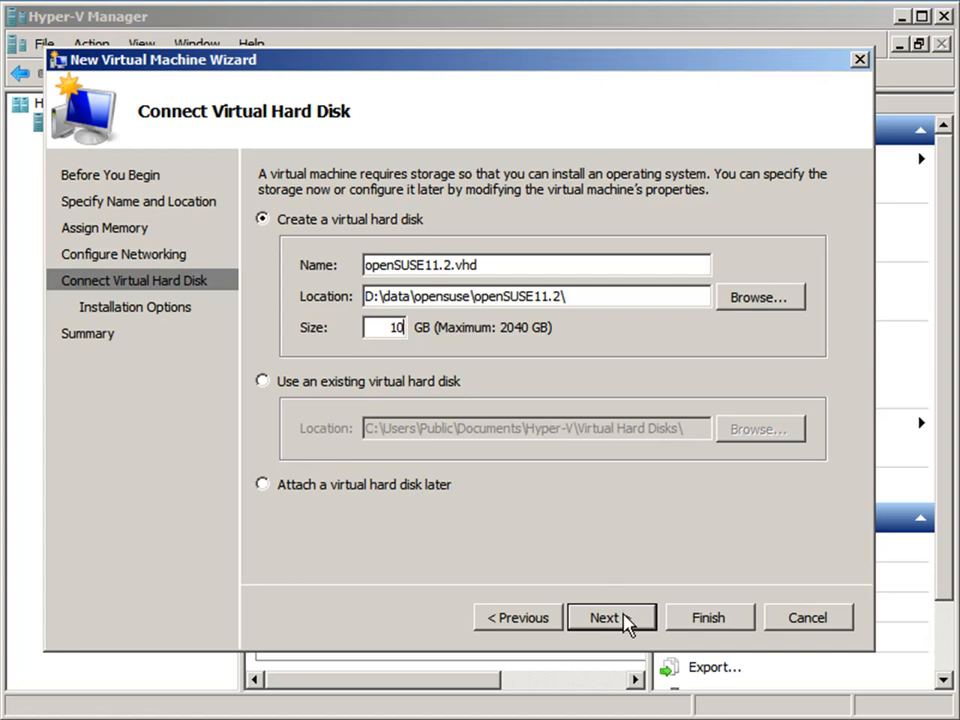
Install the OS from the boot image D:\data\openSUSE-11.2-DVD-i586.iso
{"action": "left_click", "coordinate": [611, 616]}
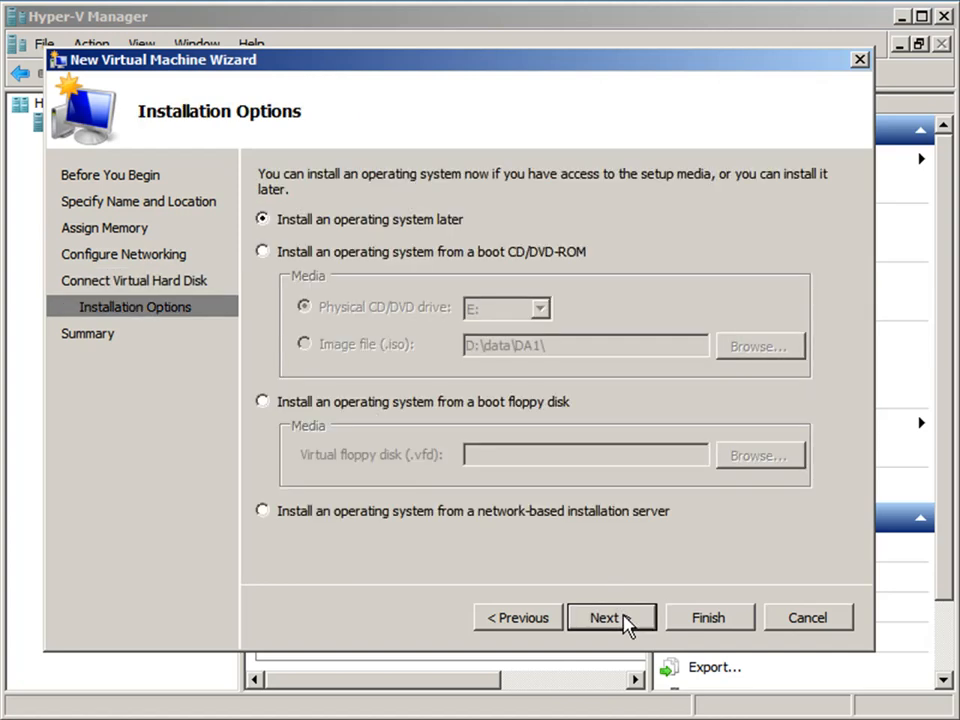
{"action": "mouse_move", "coordinate": [388, 423]}
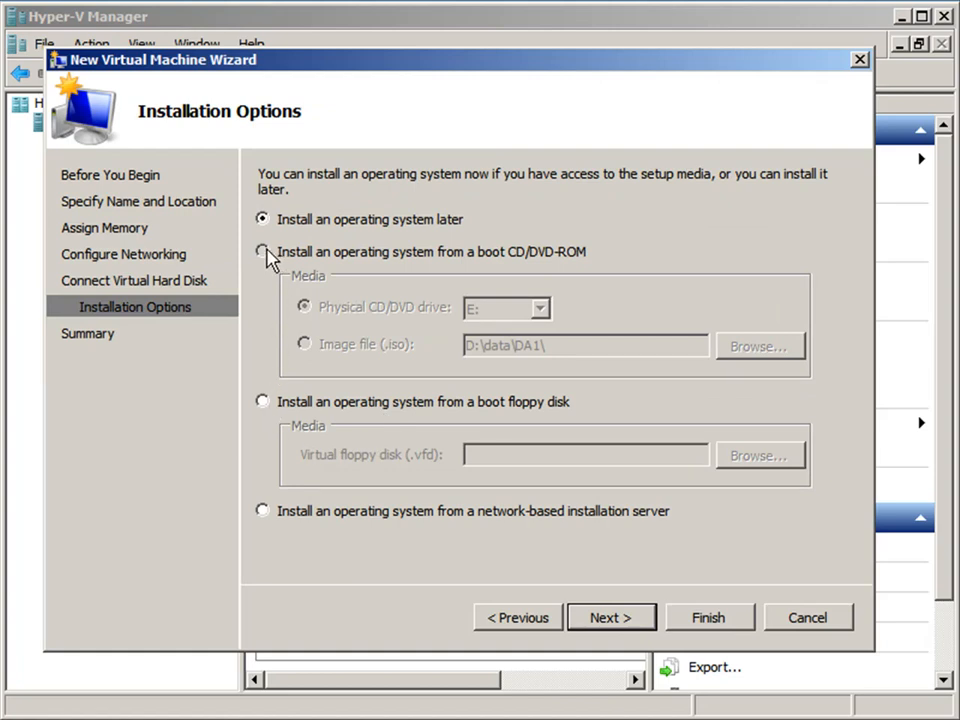
{"action": "left_click", "coordinate": [262, 251]}
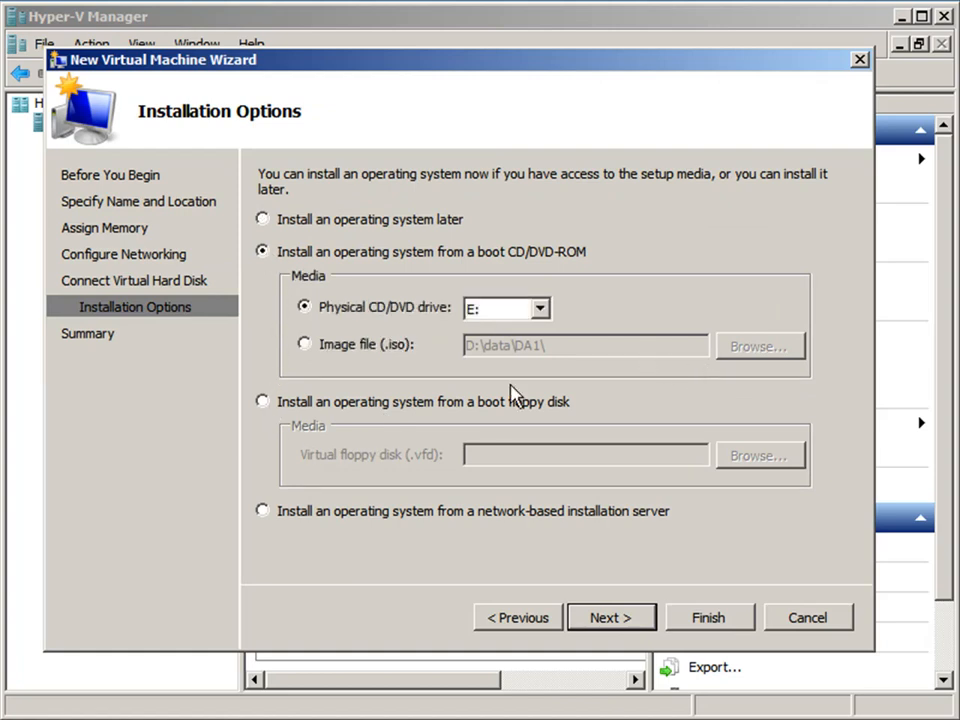
{"action": "left_click", "coordinate": [304, 343]}
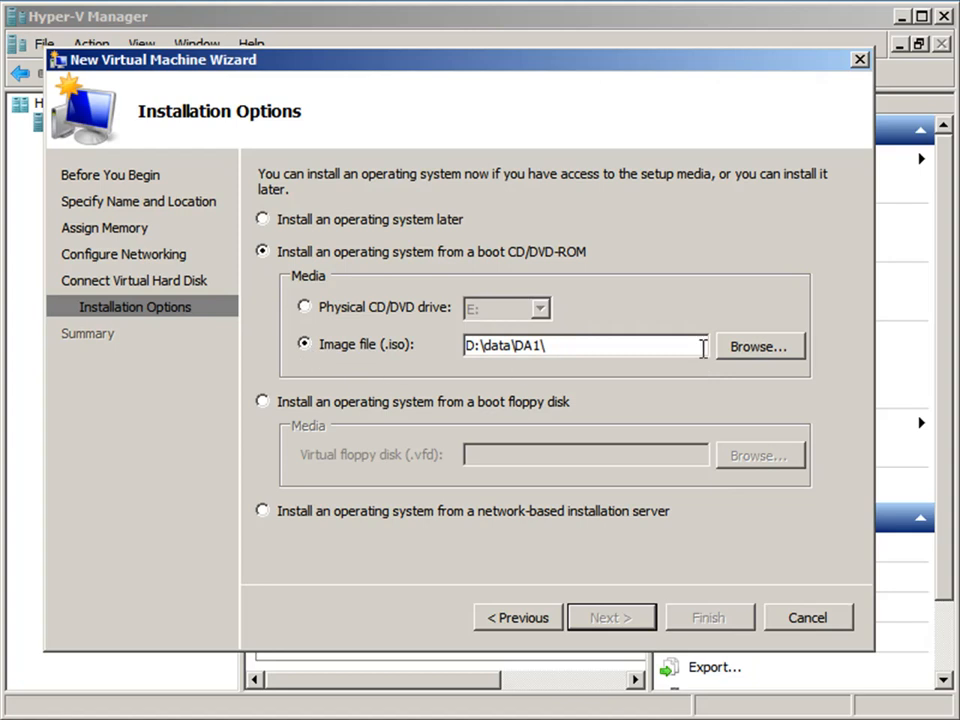
{"action": "left_click", "coordinate": [759, 346]}
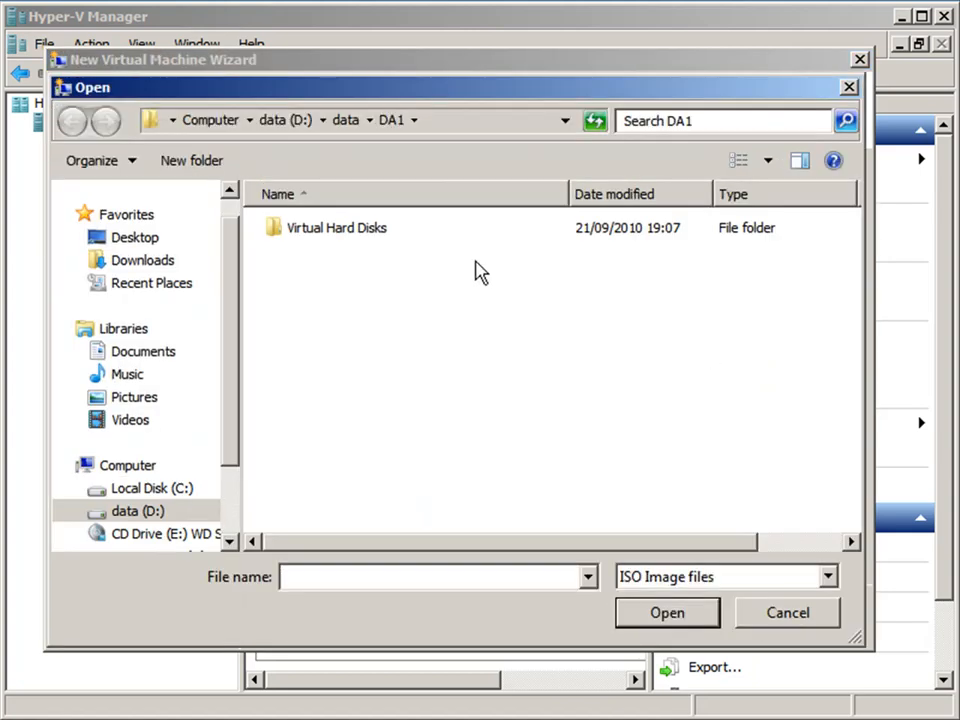
{"action": "mouse_move", "coordinate": [347, 120]}
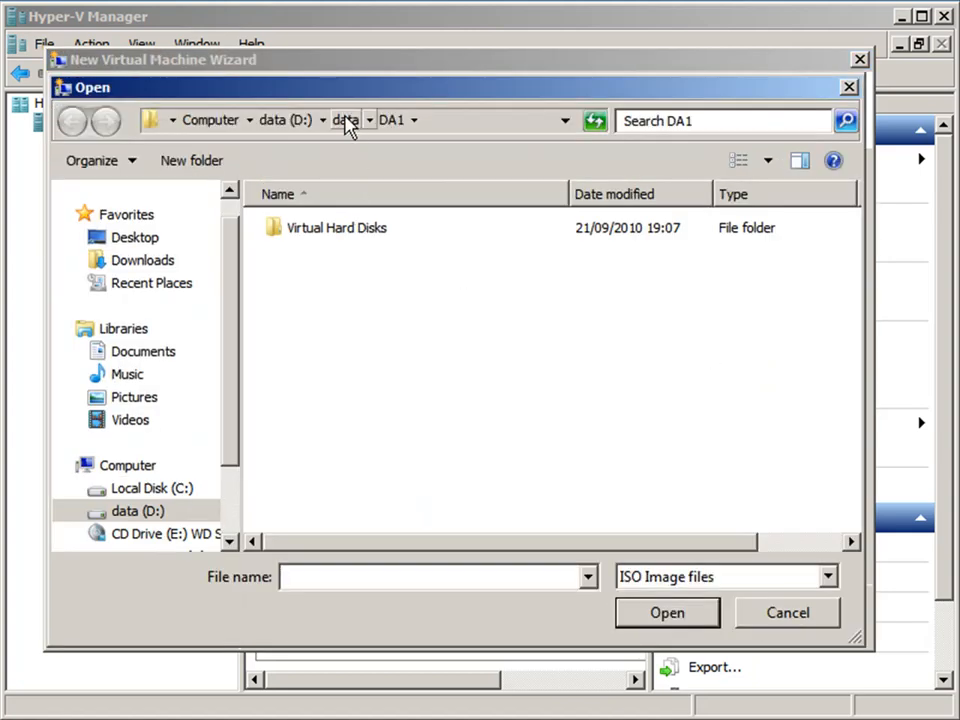
{"action": "left_click", "coordinate": [345, 120]}
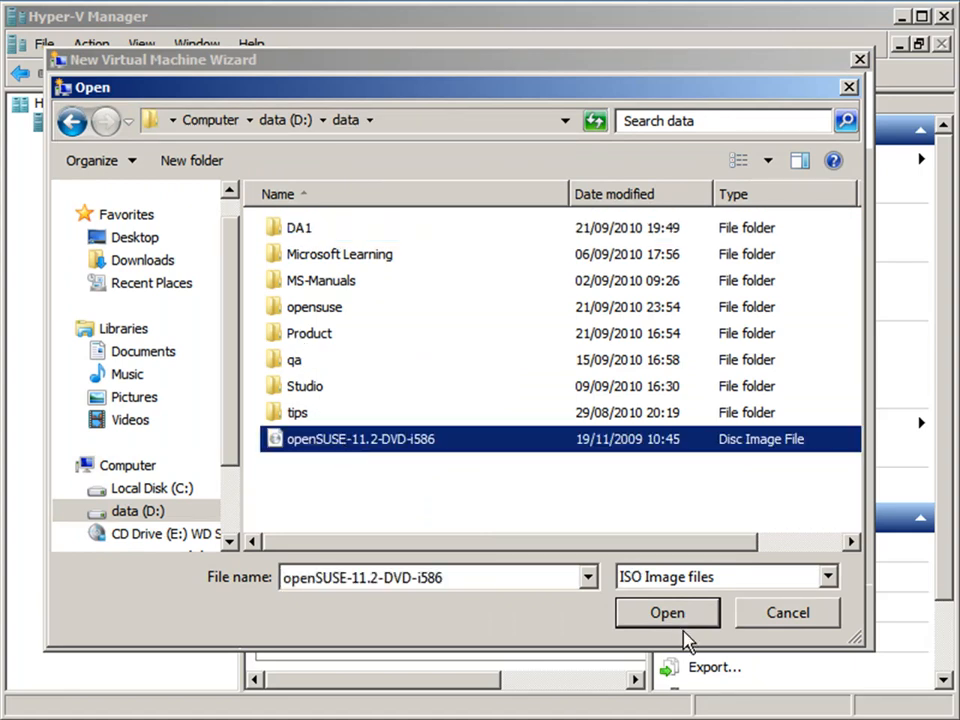
{"action": "left_click", "coordinate": [666, 612]}
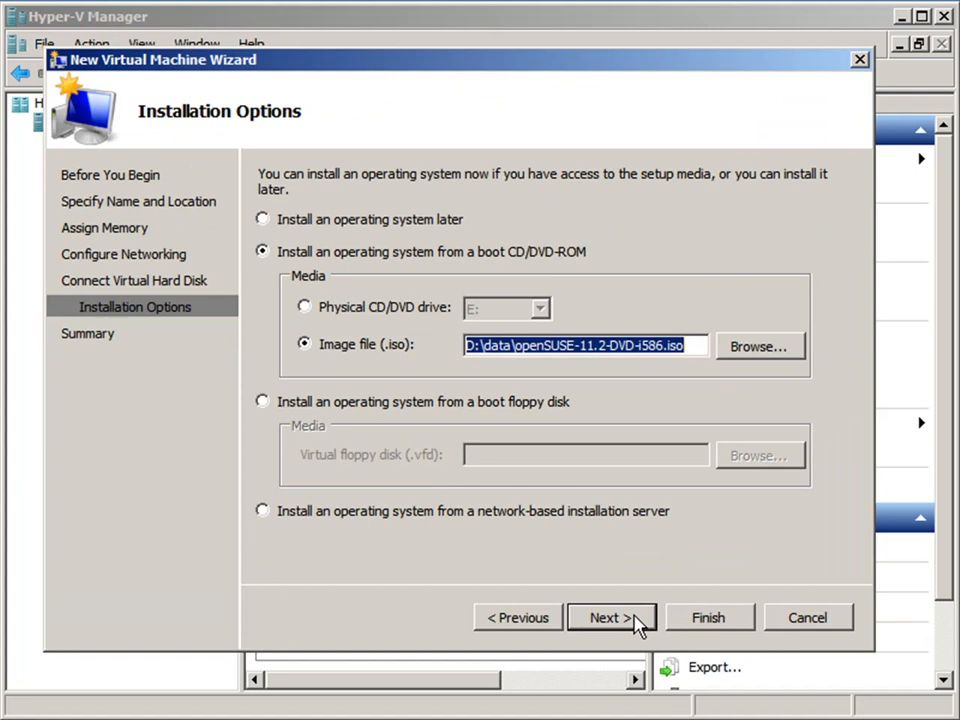
Review the summary, finish creating openSUSE11.2, and select it in the machine list
{"action": "left_click", "coordinate": [611, 617]}
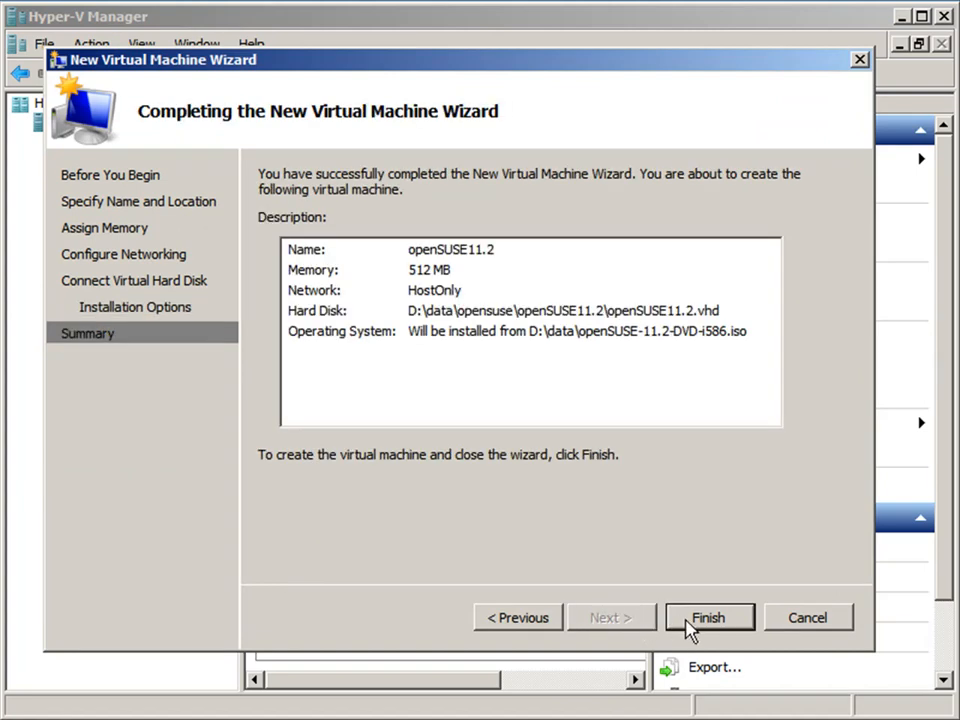
{"action": "left_click", "coordinate": [710, 616]}
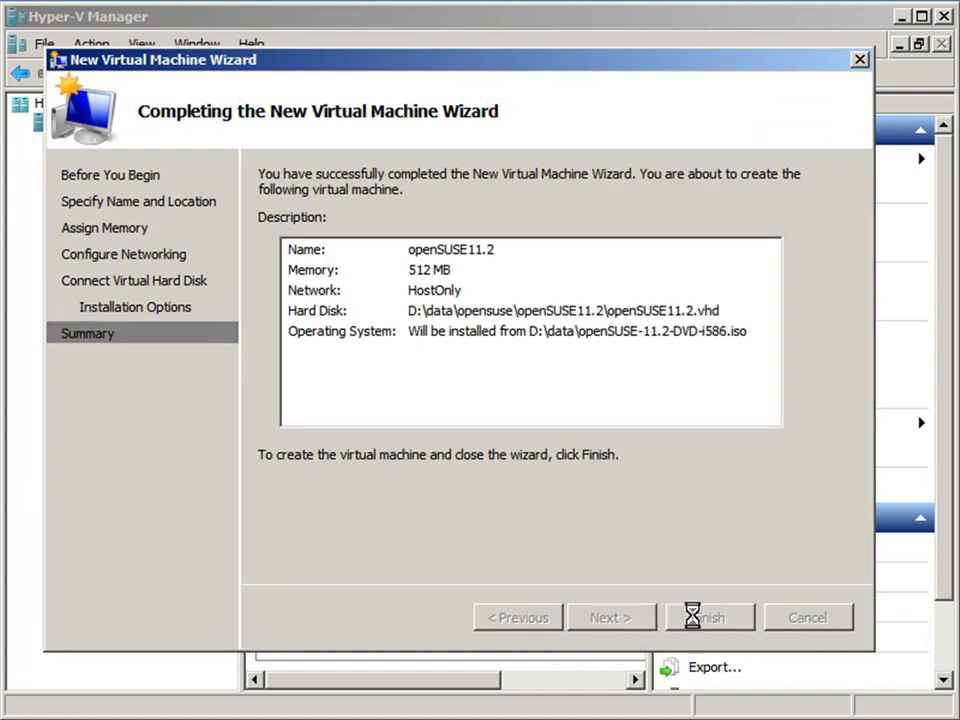
{"action": "left_click", "coordinate": [711, 616]}
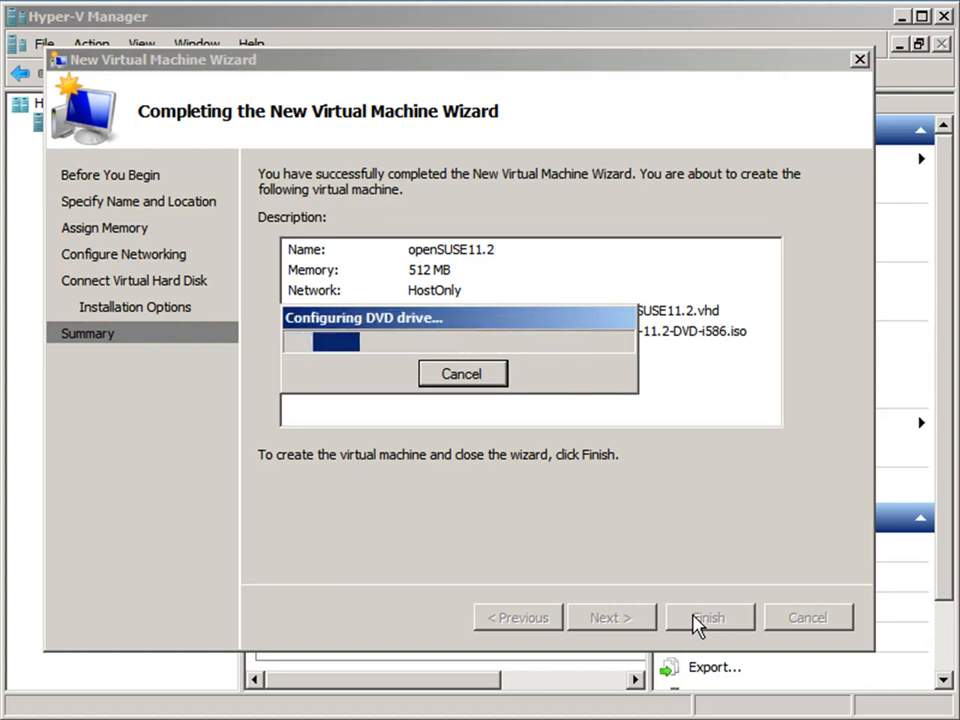
{"action": "left_click", "coordinate": [709, 616]}
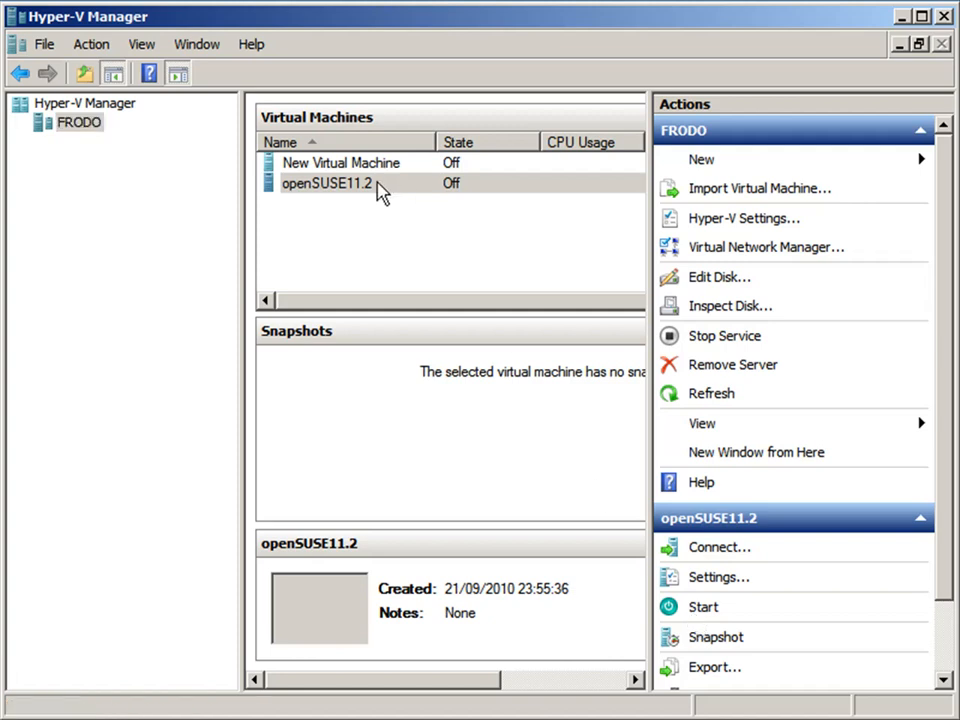
{"action": "left_click", "coordinate": [327, 183]}
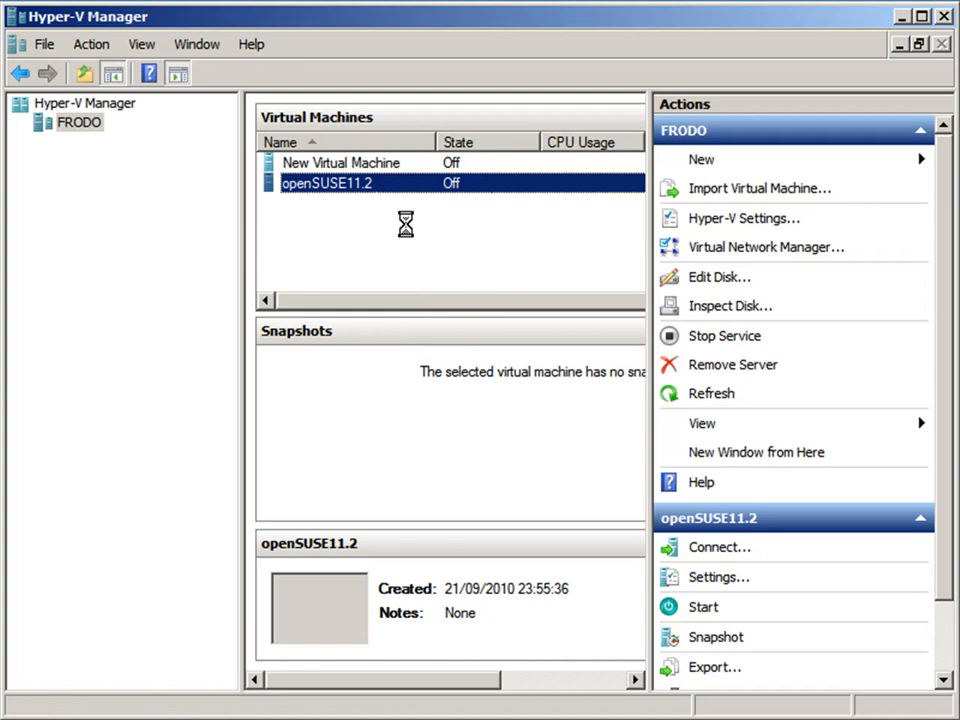
Open openSUSE11.2's settings and remove its existing network adapter
{"action": "left_click", "coordinate": [719, 577]}
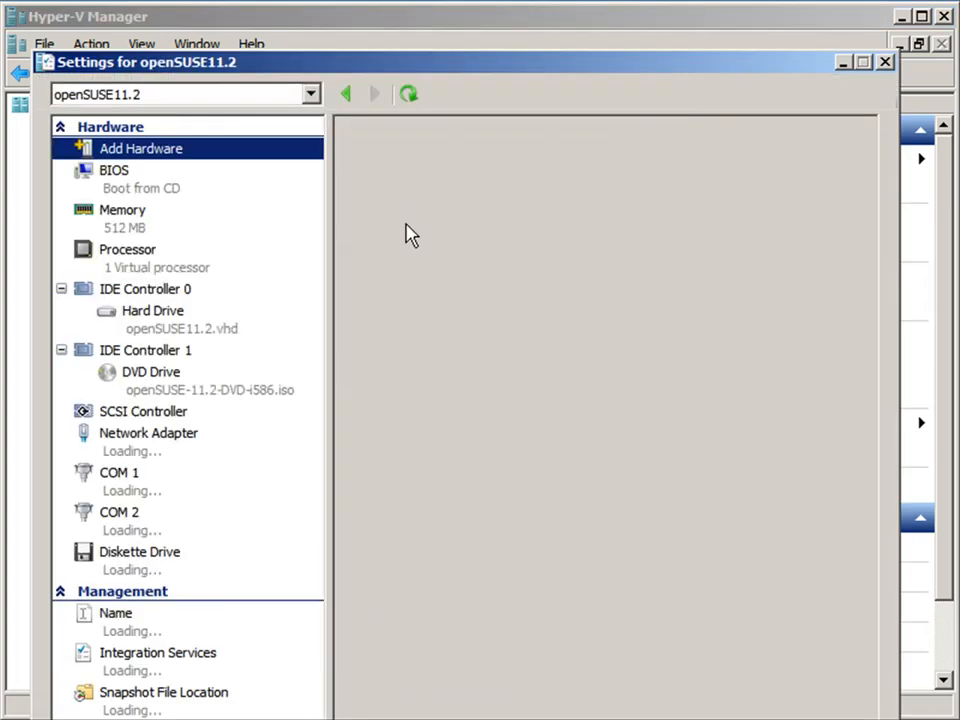
{"action": "left_click", "coordinate": [140, 148]}
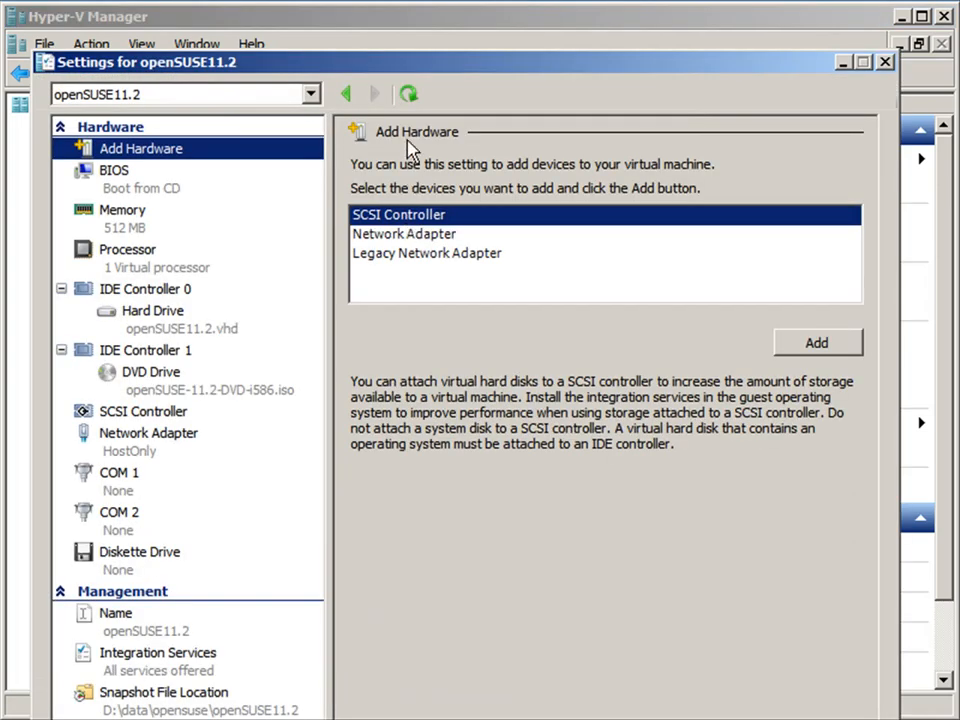
{"action": "mouse_move", "coordinate": [427, 47]}
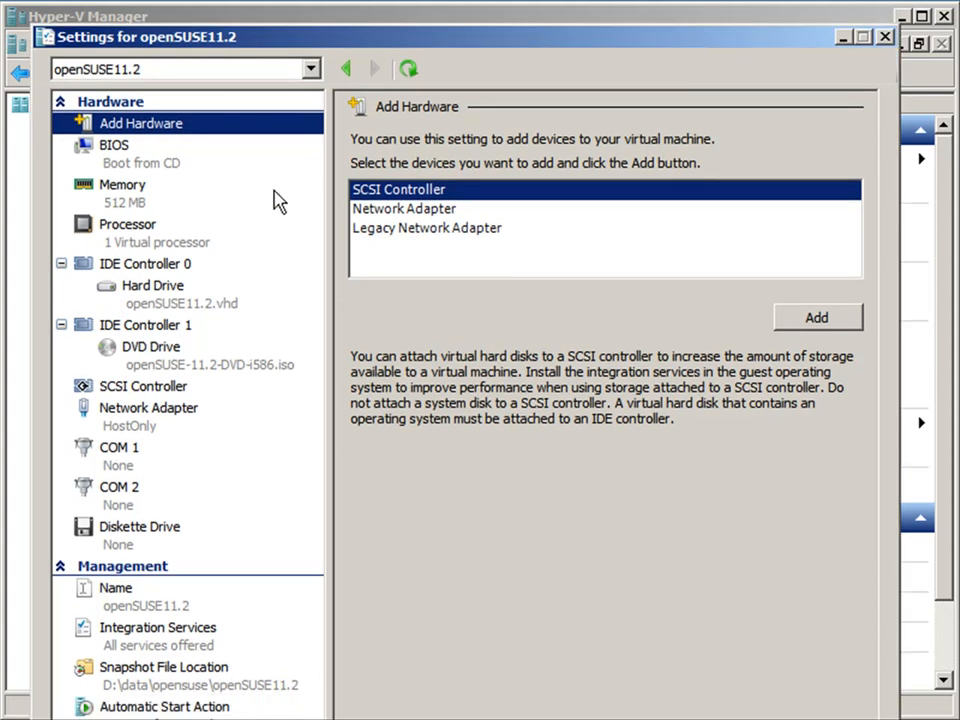
{"action": "mouse_move", "coordinate": [200, 202]}
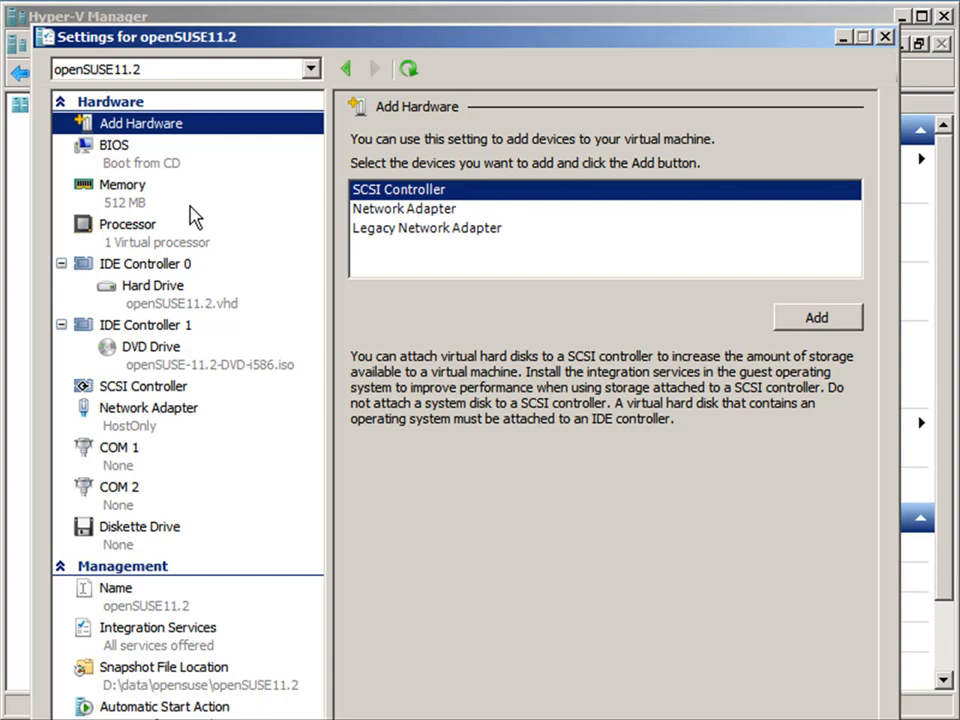
{"action": "mouse_move", "coordinate": [180, 346]}
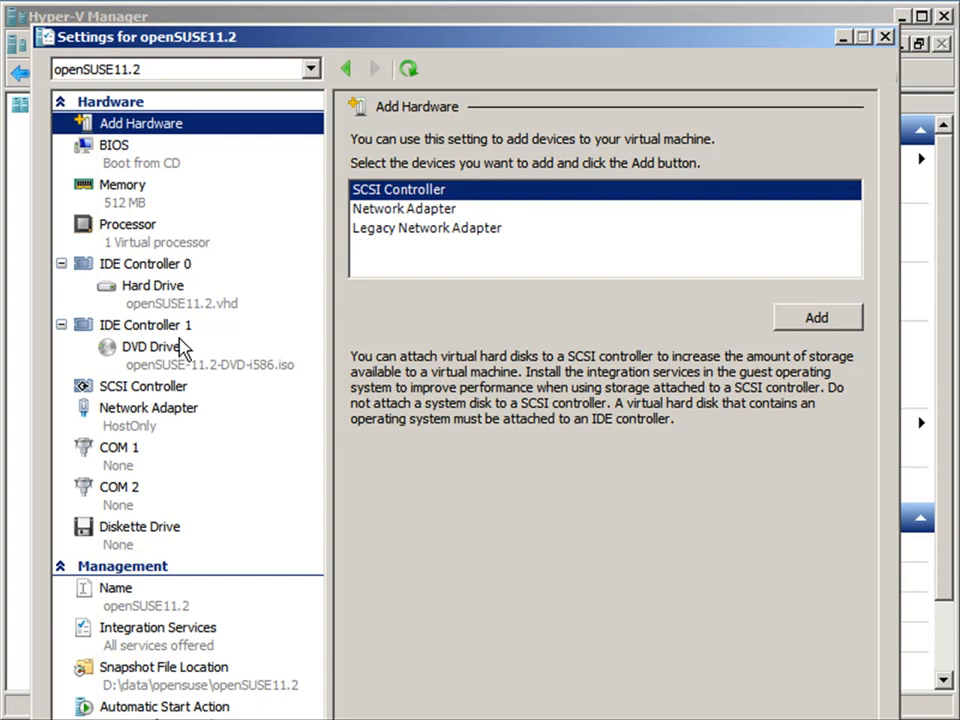
{"action": "left_click", "coordinate": [149, 408]}
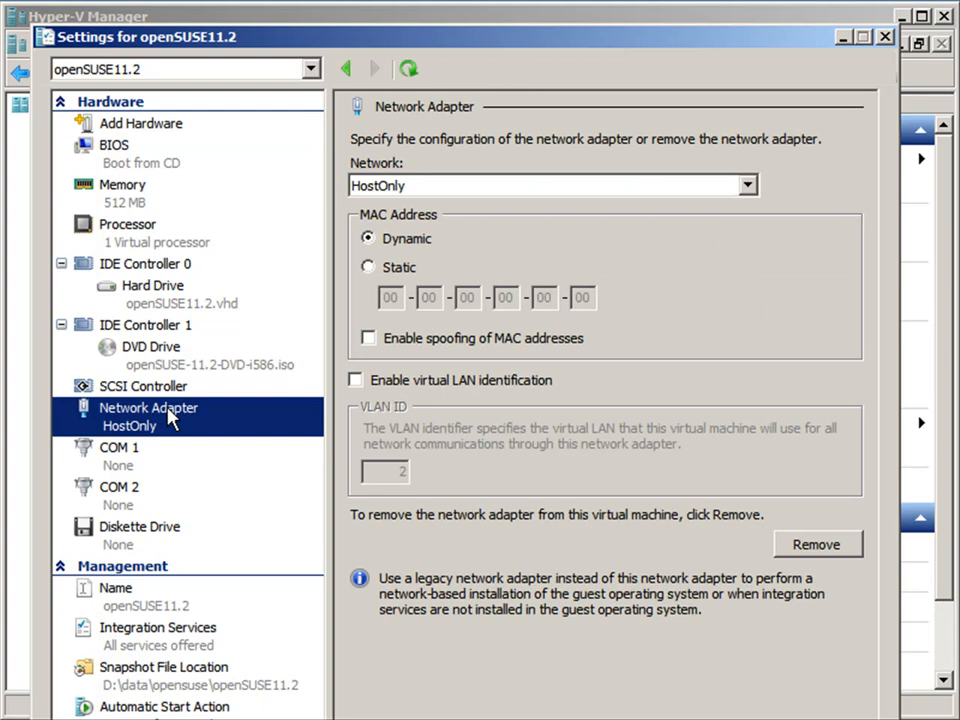
{"action": "mouse_move", "coordinate": [492, 512]}
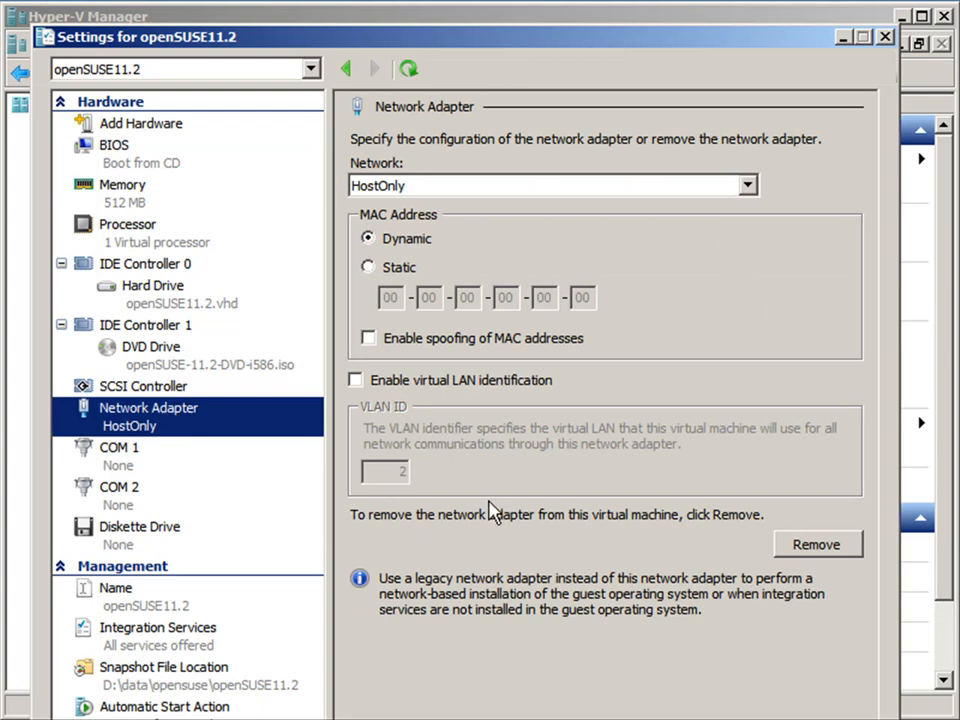
{"action": "left_click", "coordinate": [118, 416]}
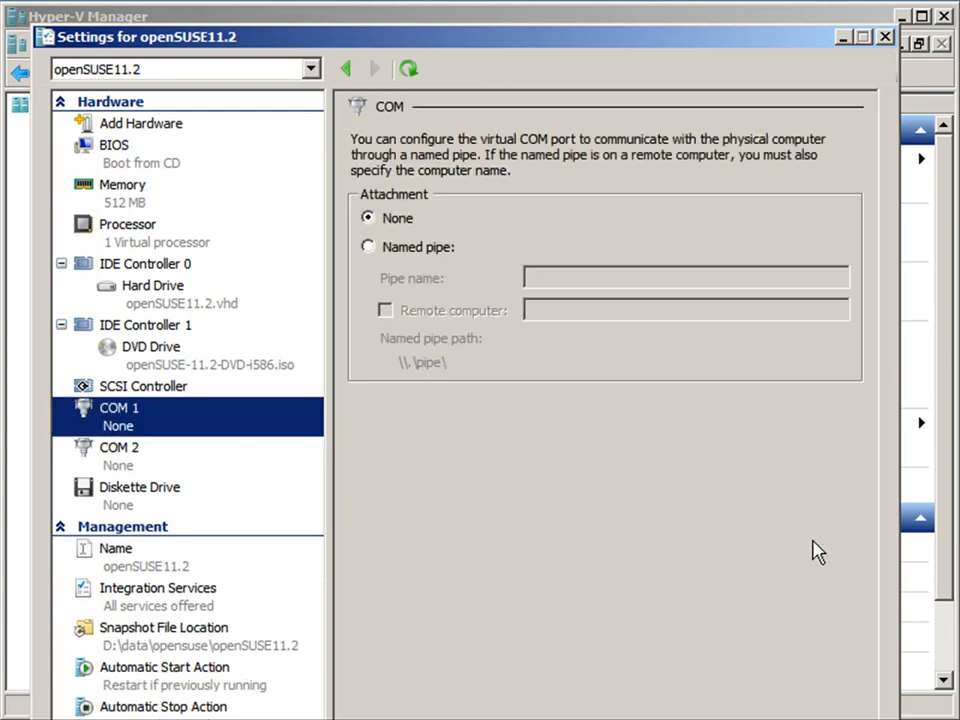
{"action": "mouse_move", "coordinate": [555, 454]}
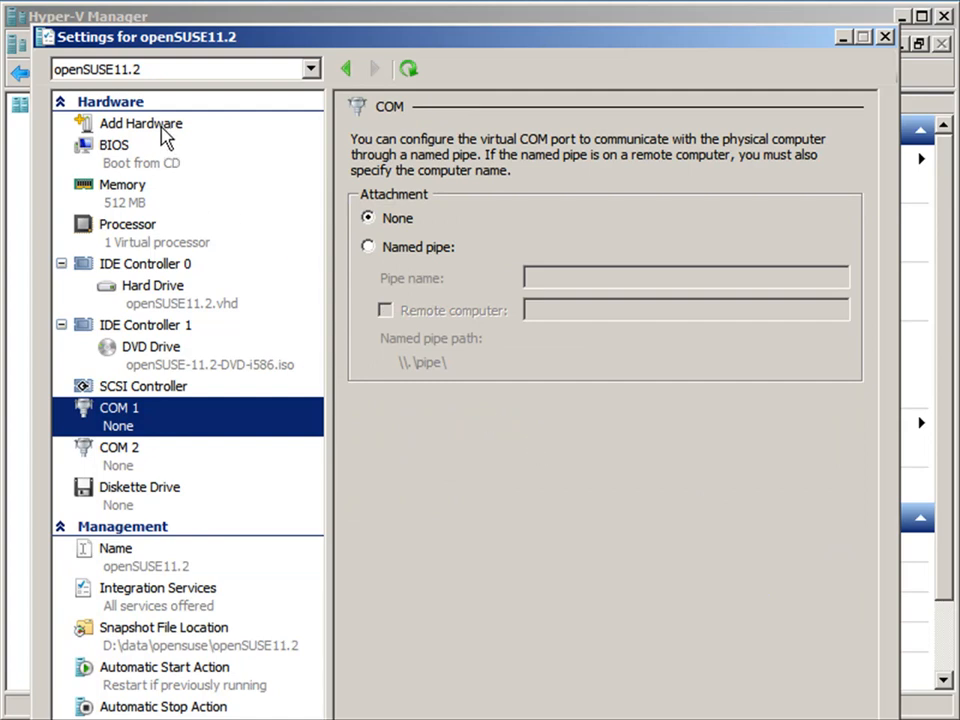
Add a Legacy Network Adapter connected to the HostOnly network
{"action": "left_click", "coordinate": [141, 123]}
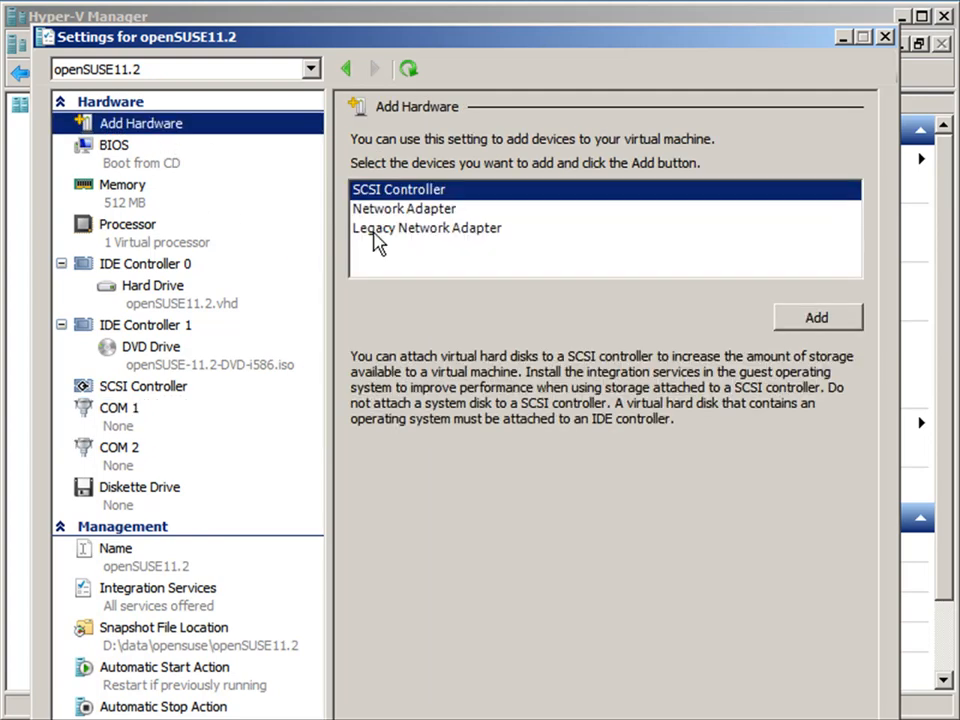
{"action": "left_click", "coordinate": [426, 227]}
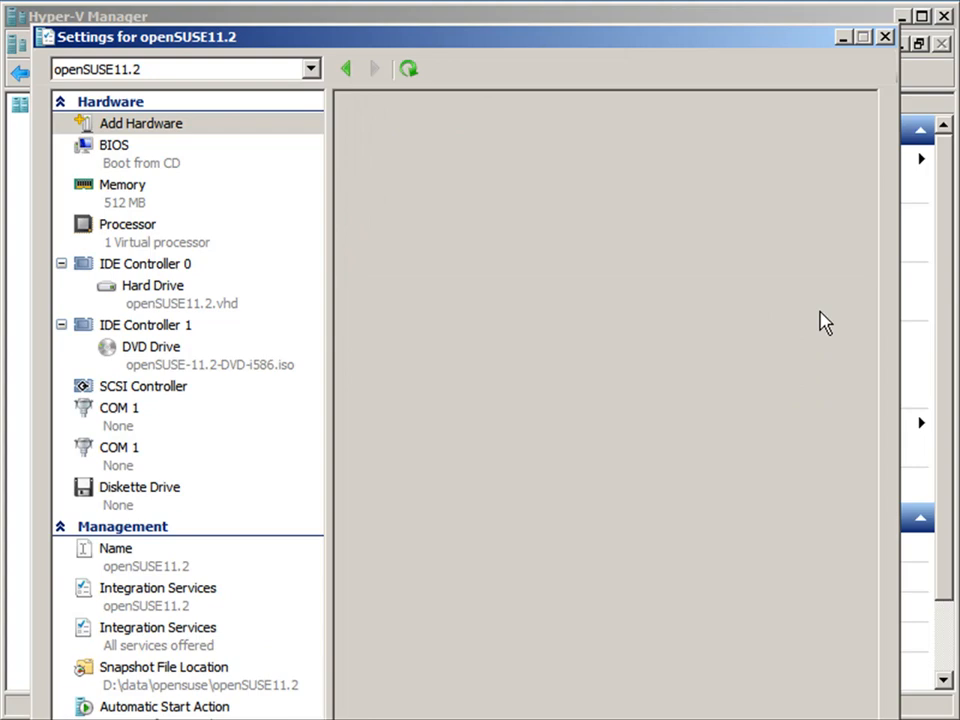
{"action": "left_click", "coordinate": [183, 416]}
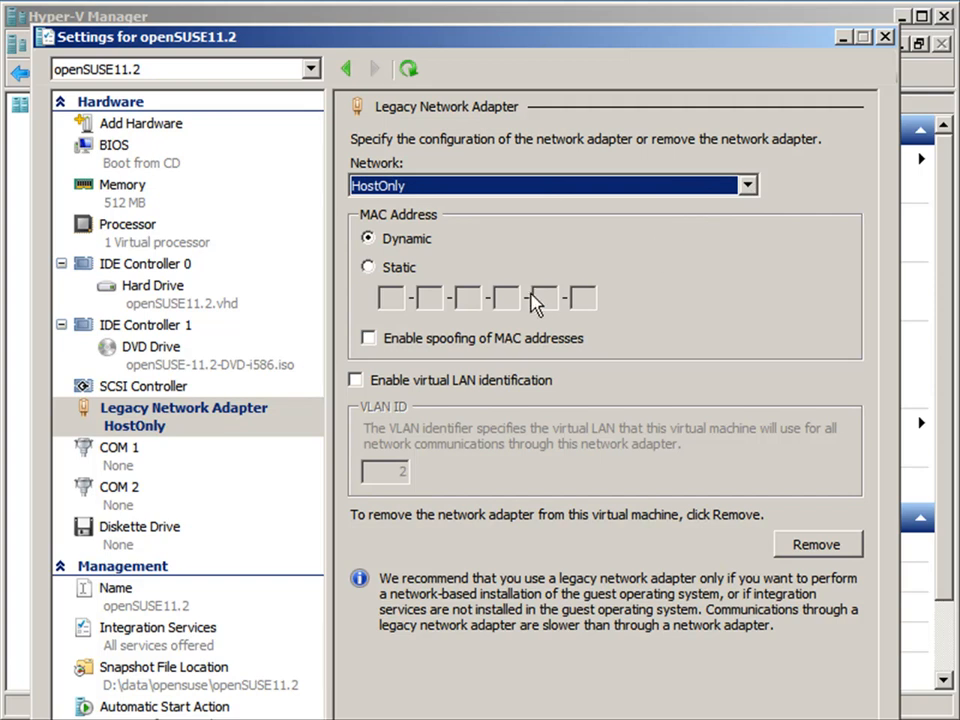
{"action": "mouse_move", "coordinate": [539, 297]}
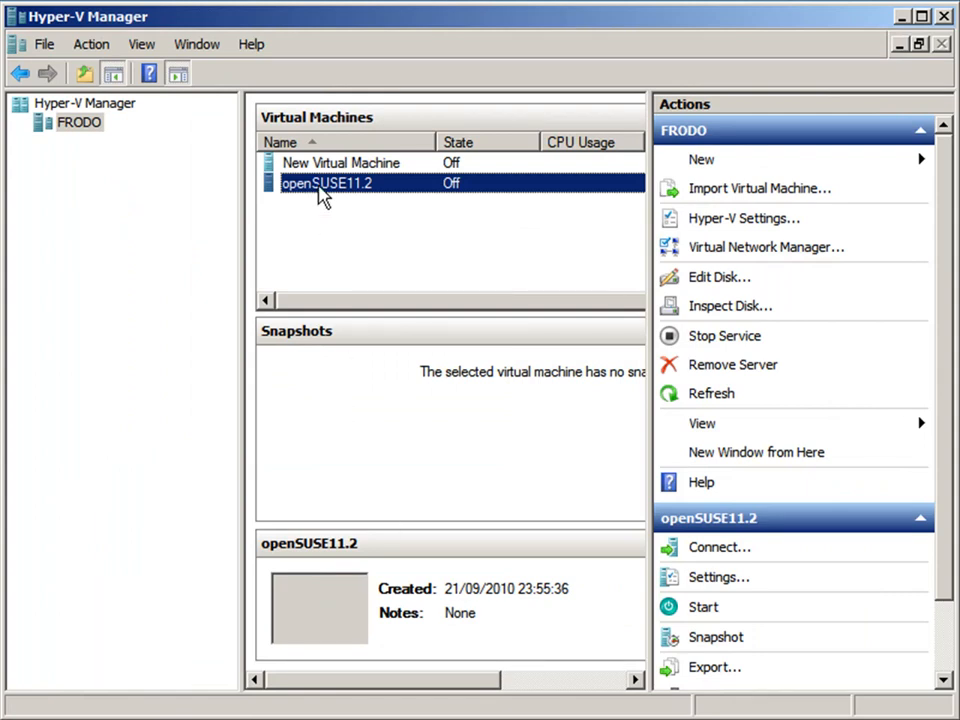
{"action": "right_click", "coordinate": [325, 183]}
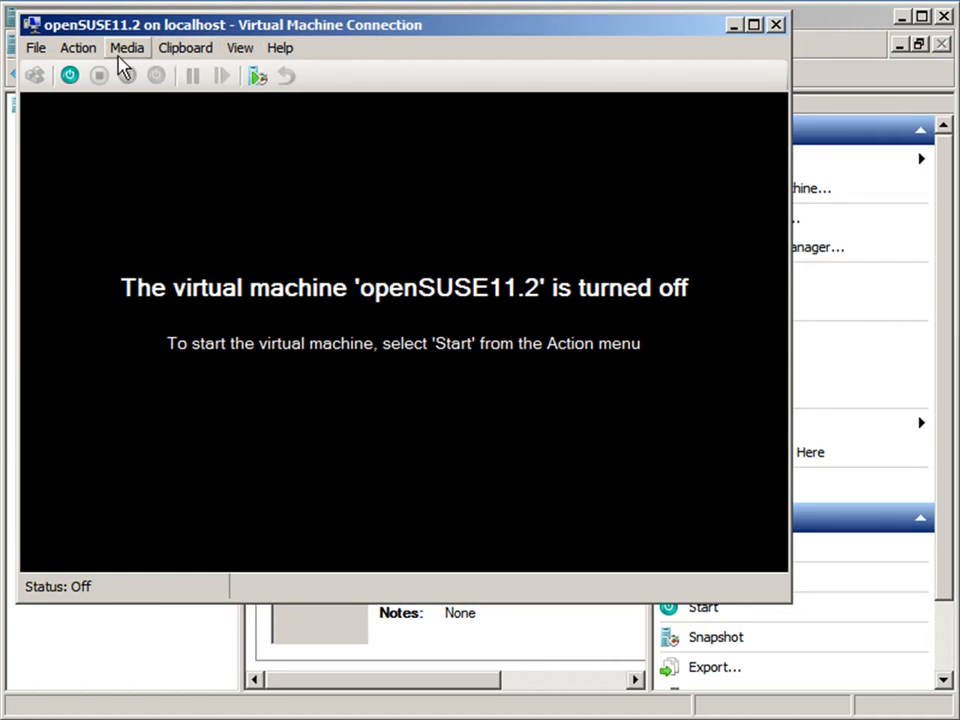
{"action": "mouse_move", "coordinate": [68, 76]}
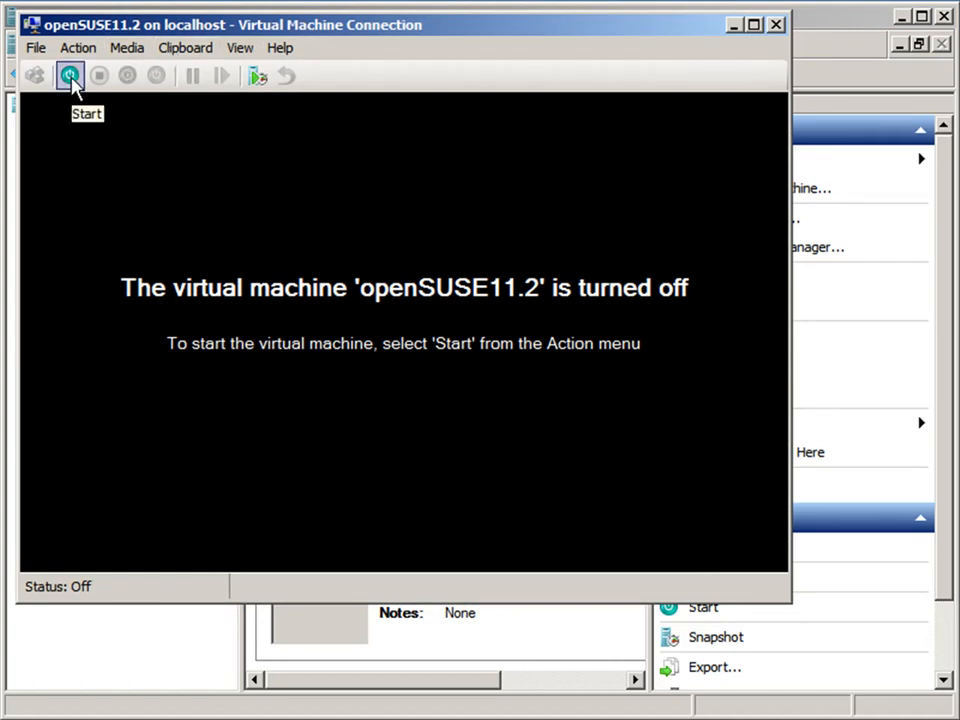
Start openSUSE11.2 from the Virtual Machine Connection toolbar to reach the installer boot menu
{"action": "left_click", "coordinate": [68, 78]}
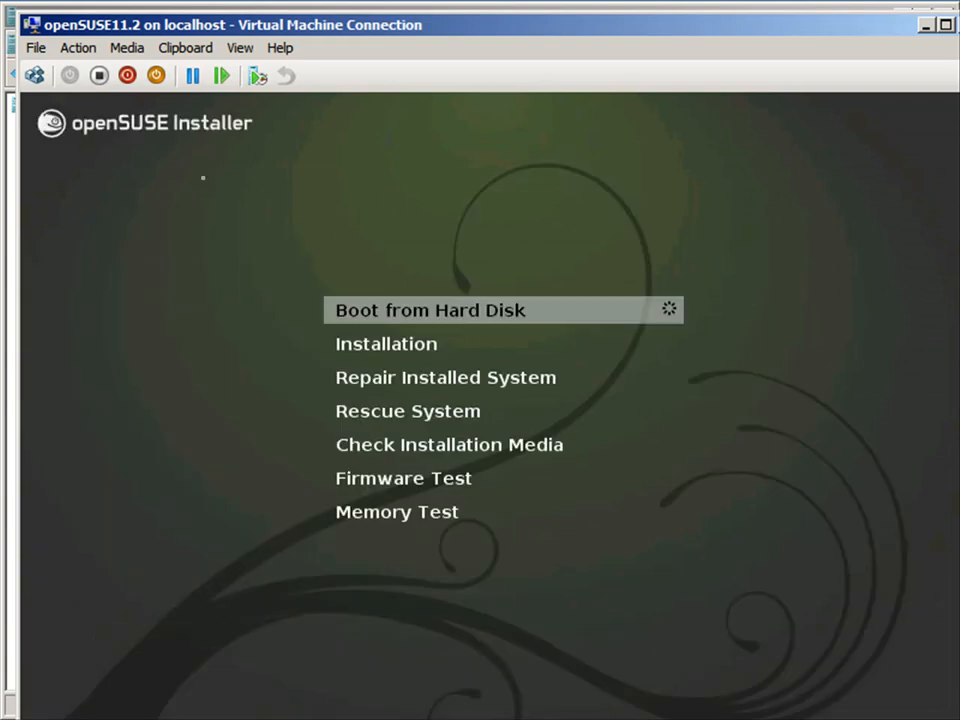
Pick an entry in the openSUSE boot menu and boot the guest to its desktop
{"action": "key", "text": "Down"}
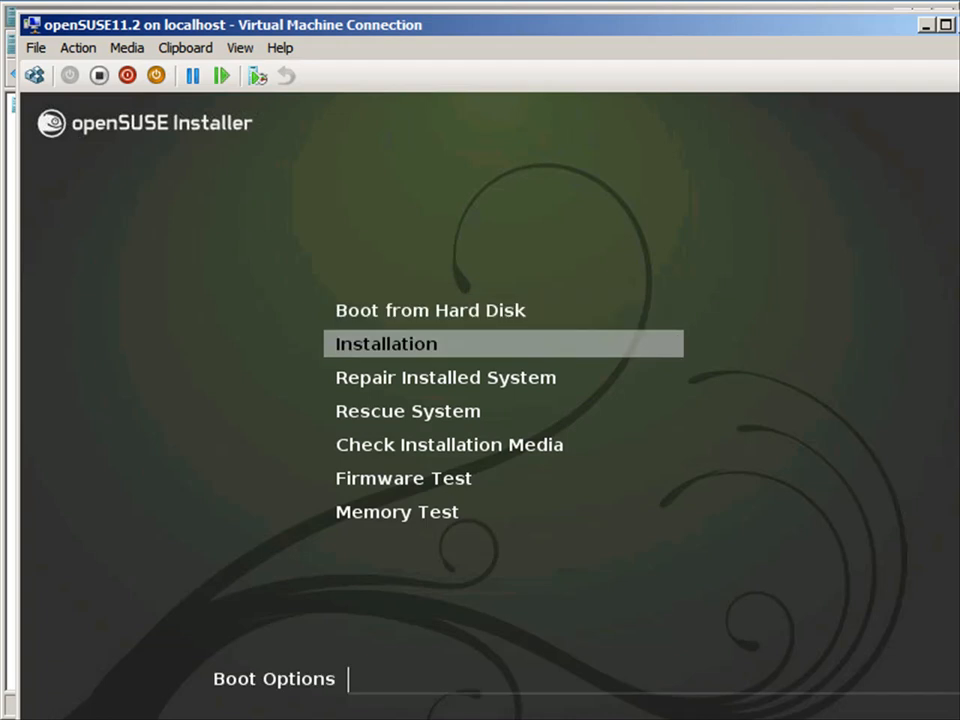
{"action": "key", "text": "Down"}
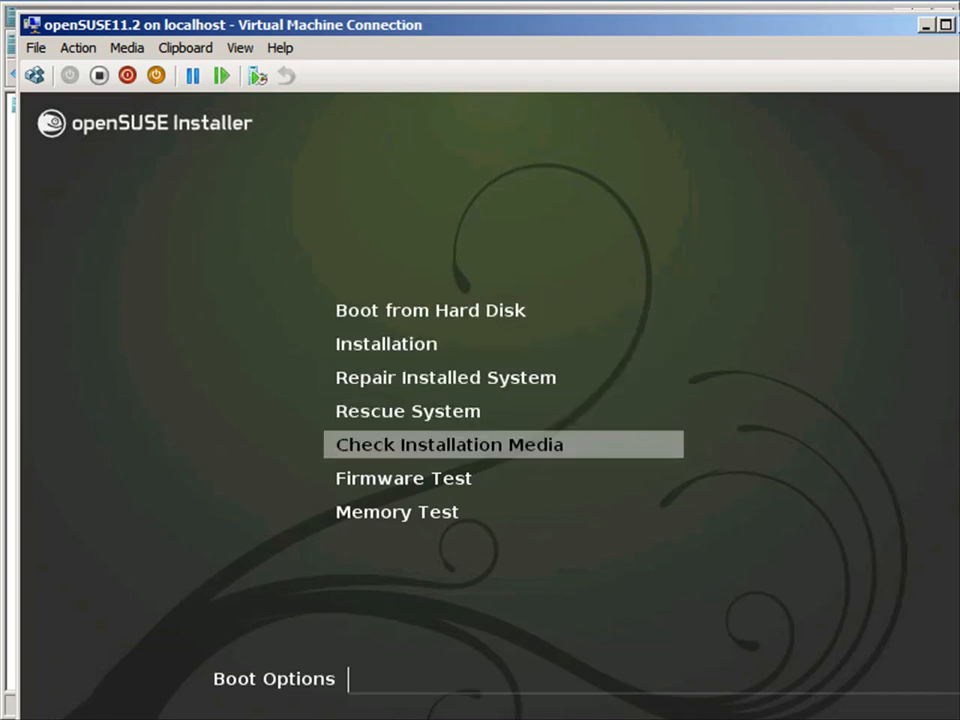
{"action": "key", "text": "Up"}
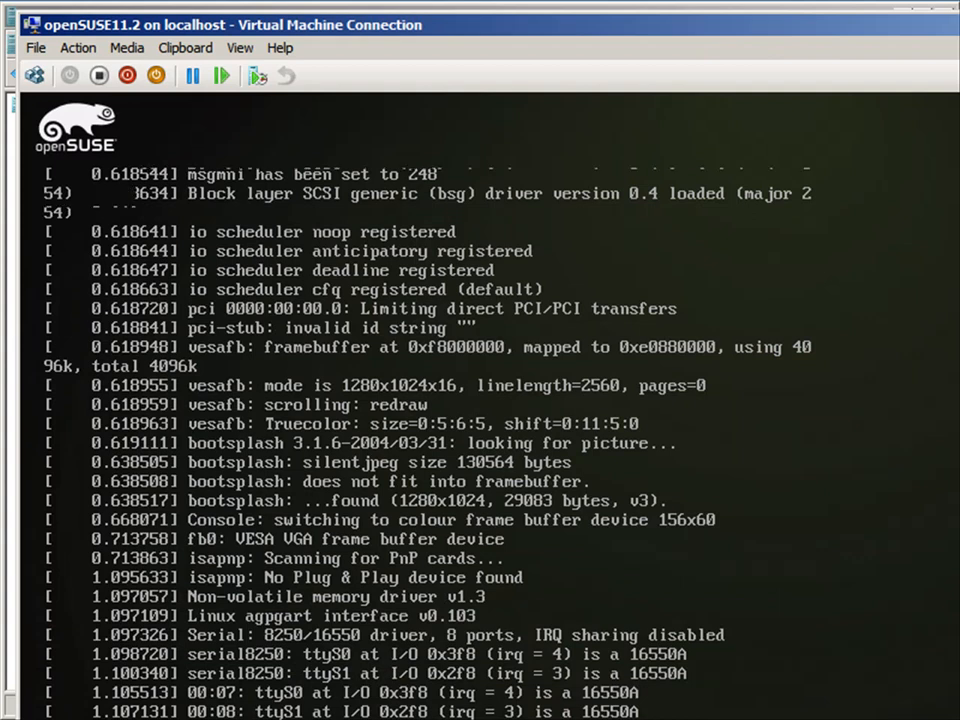
{"action": "scroll", "scroll_direction": "down", "scroll_amount": 3}
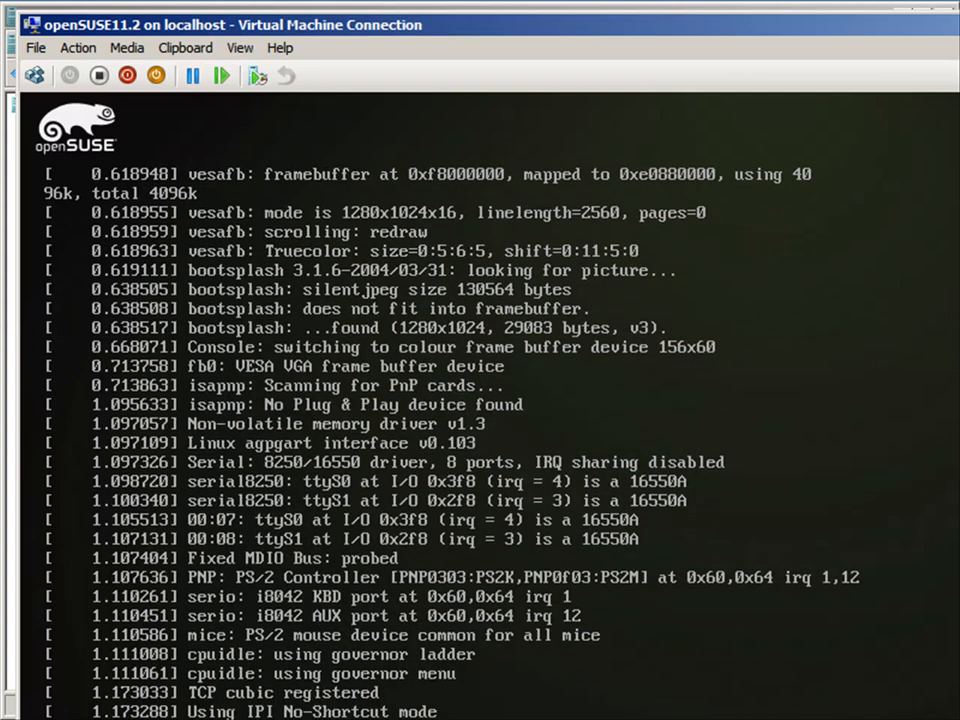
{"action": "scroll", "scroll_direction": "down", "scroll_amount": 3}
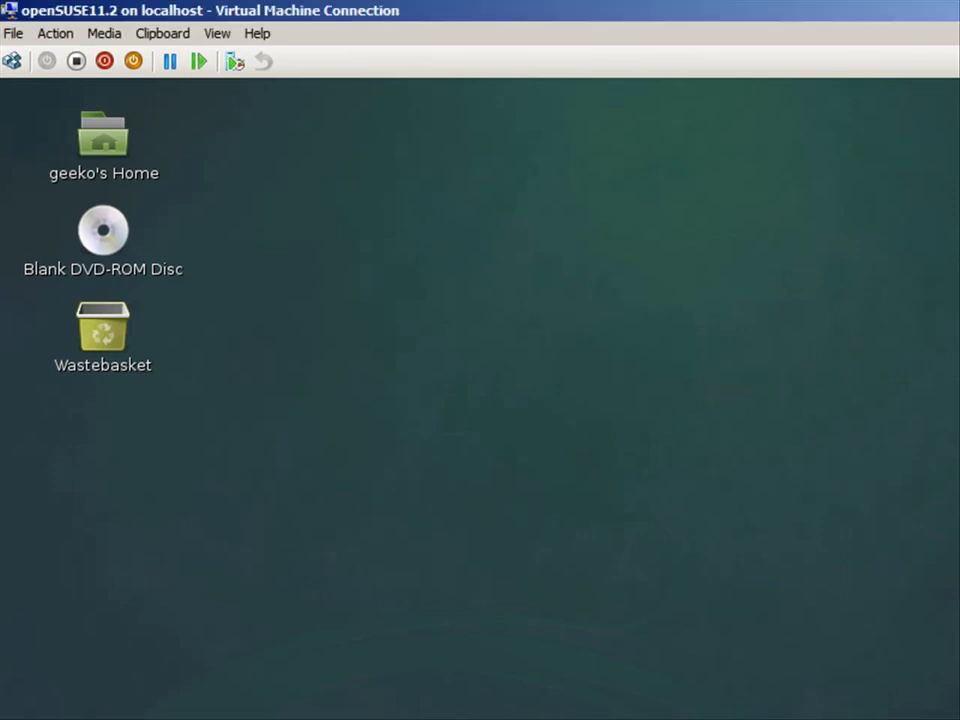
{"action": "mouse_move", "coordinate": [95, 212]}
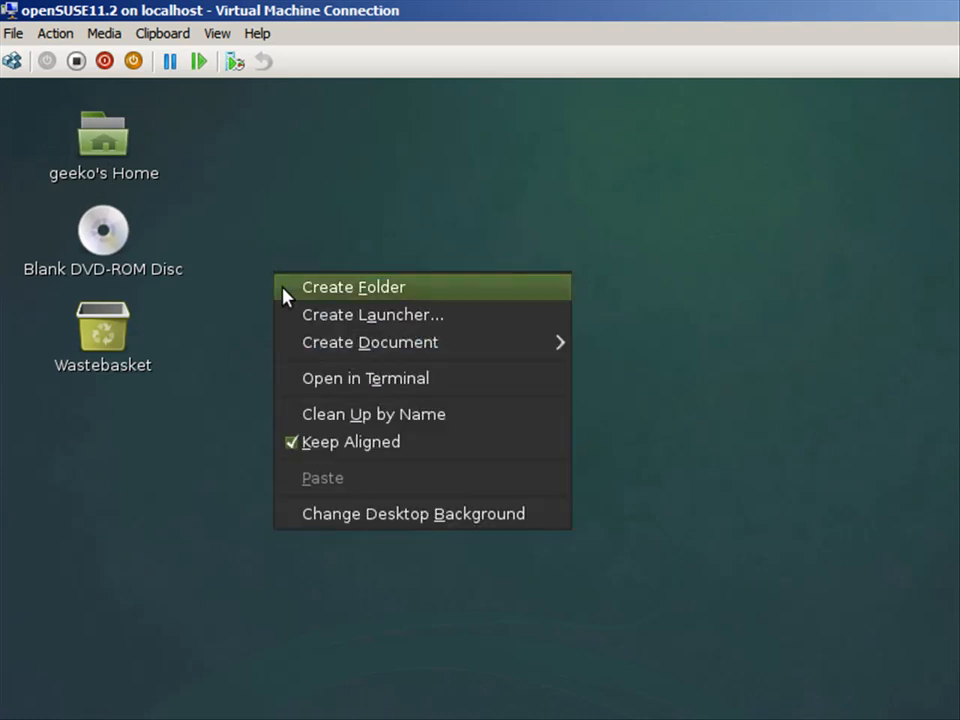
Open a guest terminal, confirm 487 MB total memory with free -m, then su - to root
{"action": "left_click", "coordinate": [320, 390]}
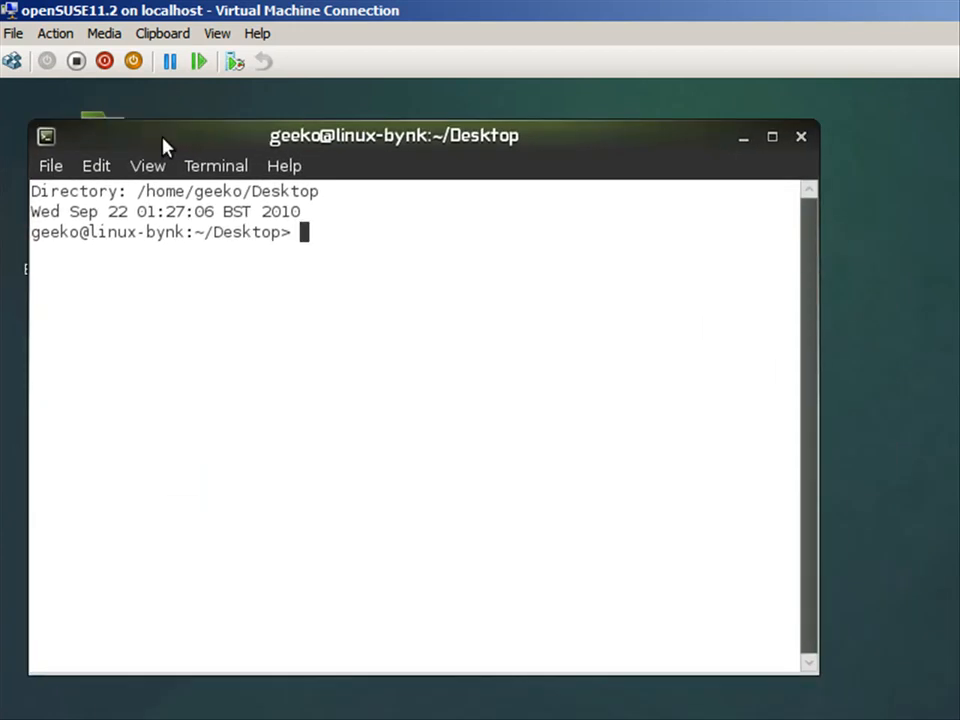
{"action": "type", "text": "d"}
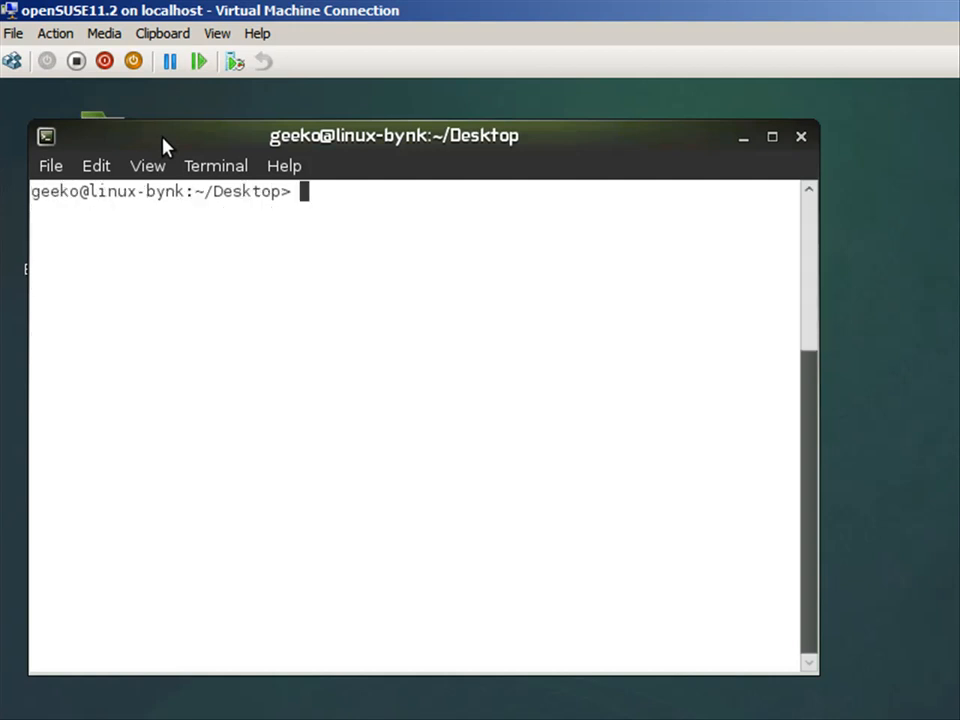
{"action": "type", "text": "fr"}
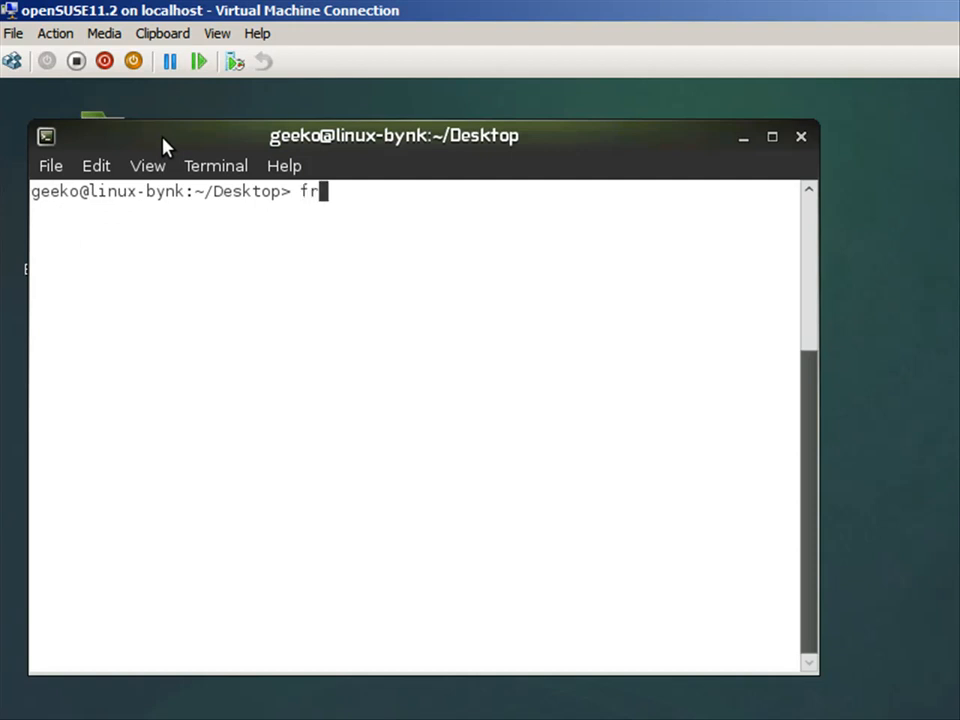
{"action": "type", "text": "ee -m"}
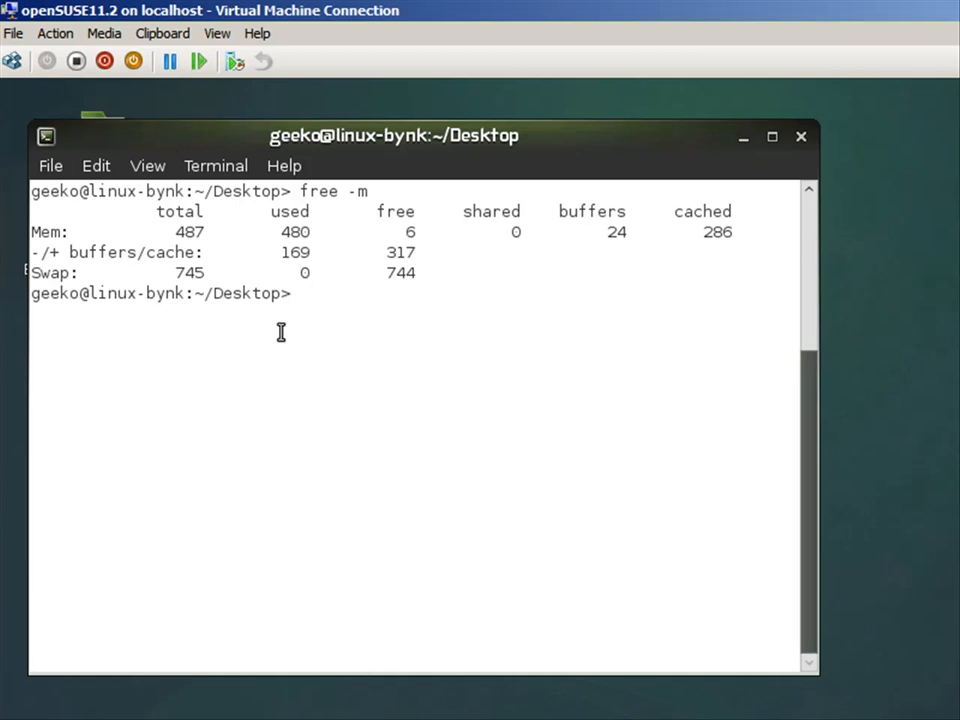
{"action": "type", "text": "su -"}
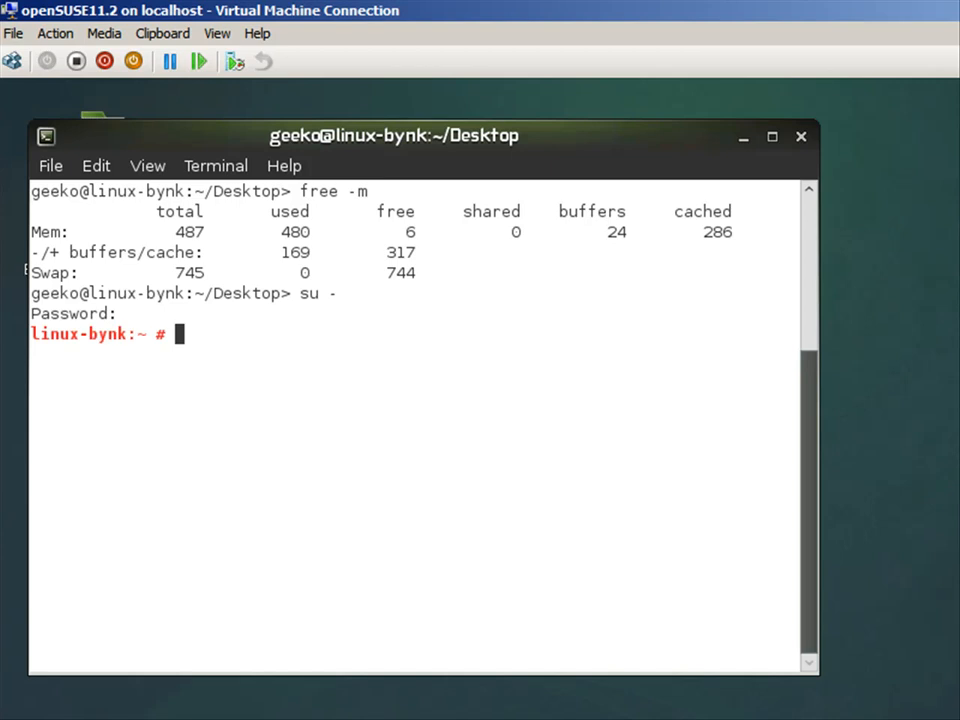
Halt the openSUSE11.2 guest from the root shell and close the connection window once it's off
{"action": "type", "text": "halt"}
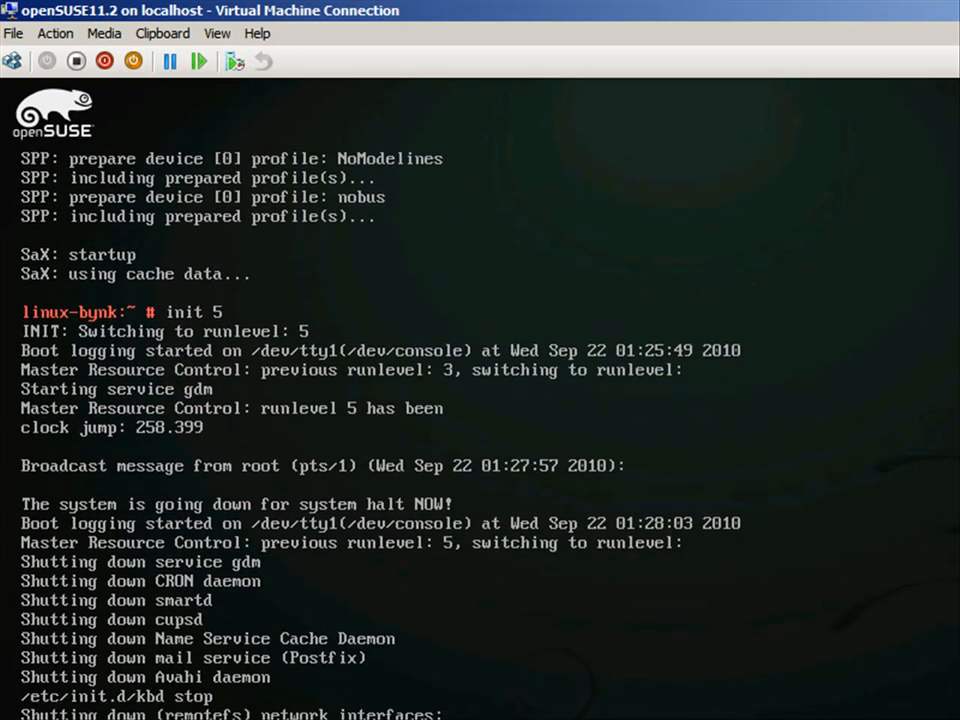
{"action": "scroll", "scroll_direction": "down", "scroll_amount": 3}
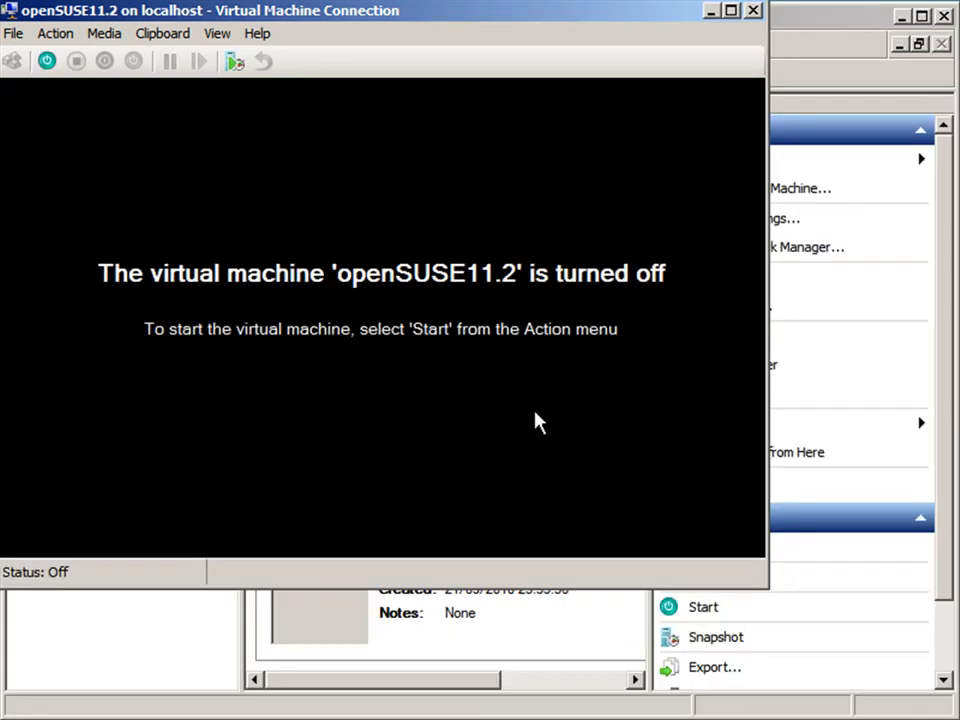
{"action": "mouse_move", "coordinate": [140, 100]}
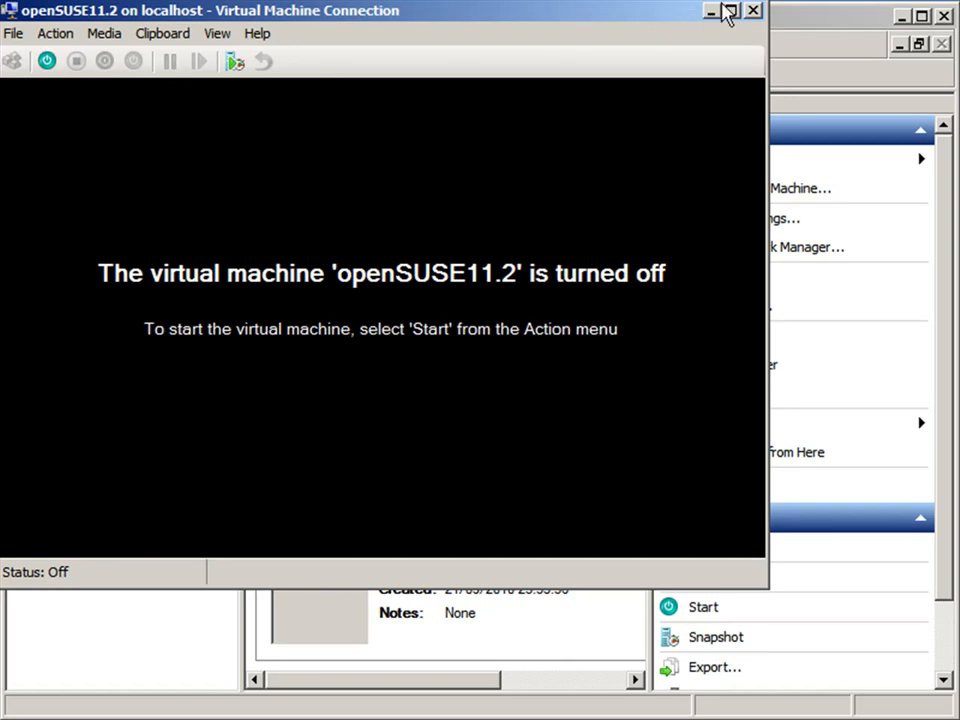
{"action": "left_click", "coordinate": [750, 11]}
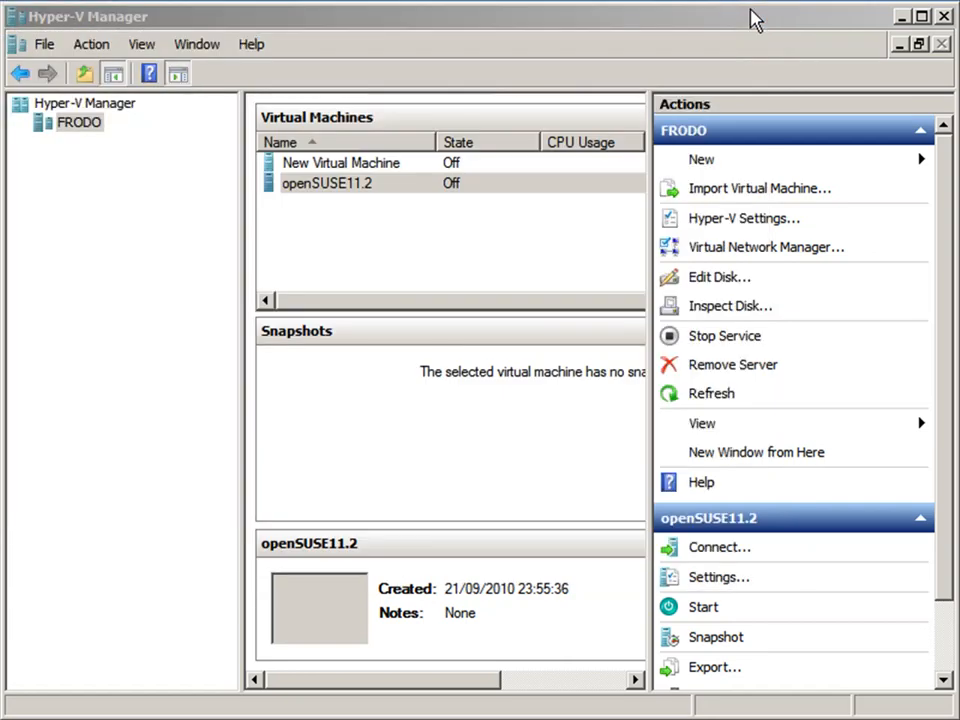
{"action": "mouse_move", "coordinate": [392, 190]}
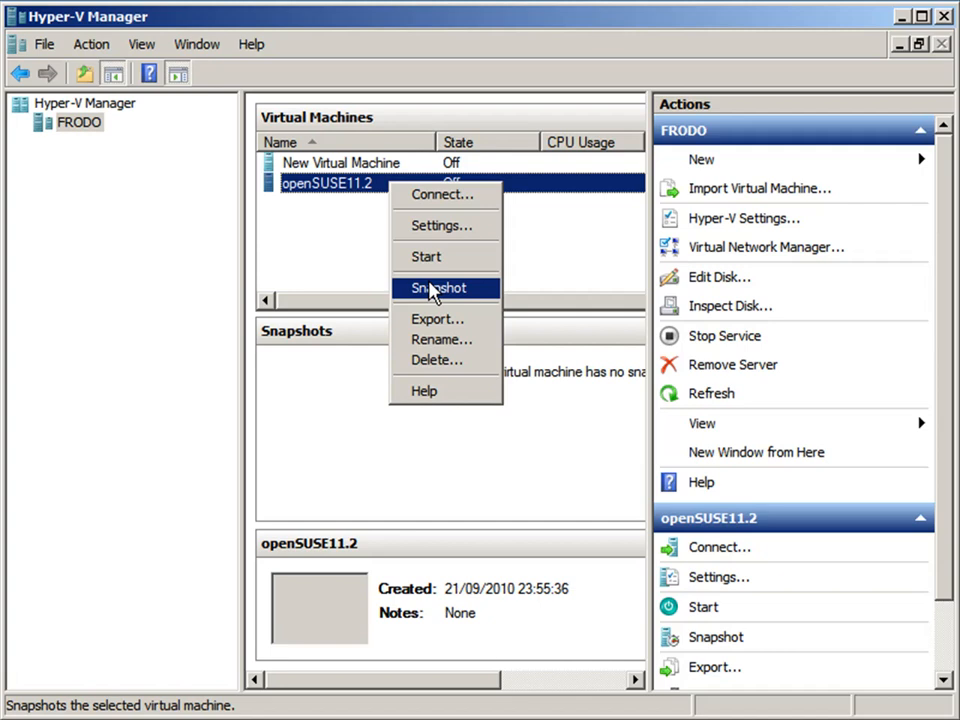
{"action": "mouse_move", "coordinate": [445, 237]}
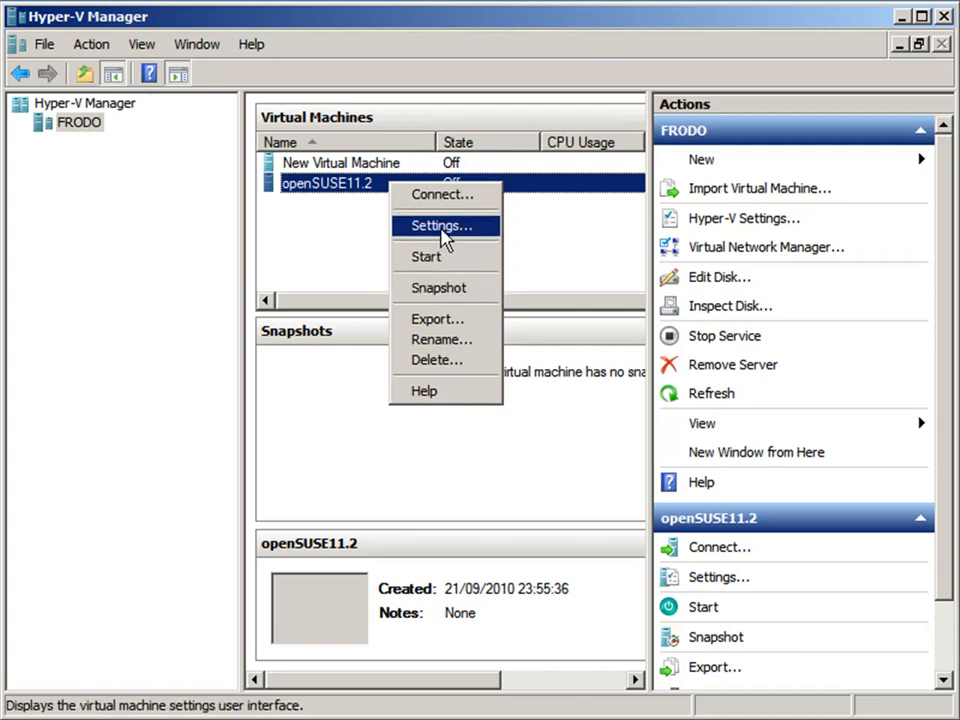
{"action": "mouse_move", "coordinate": [440, 240]}
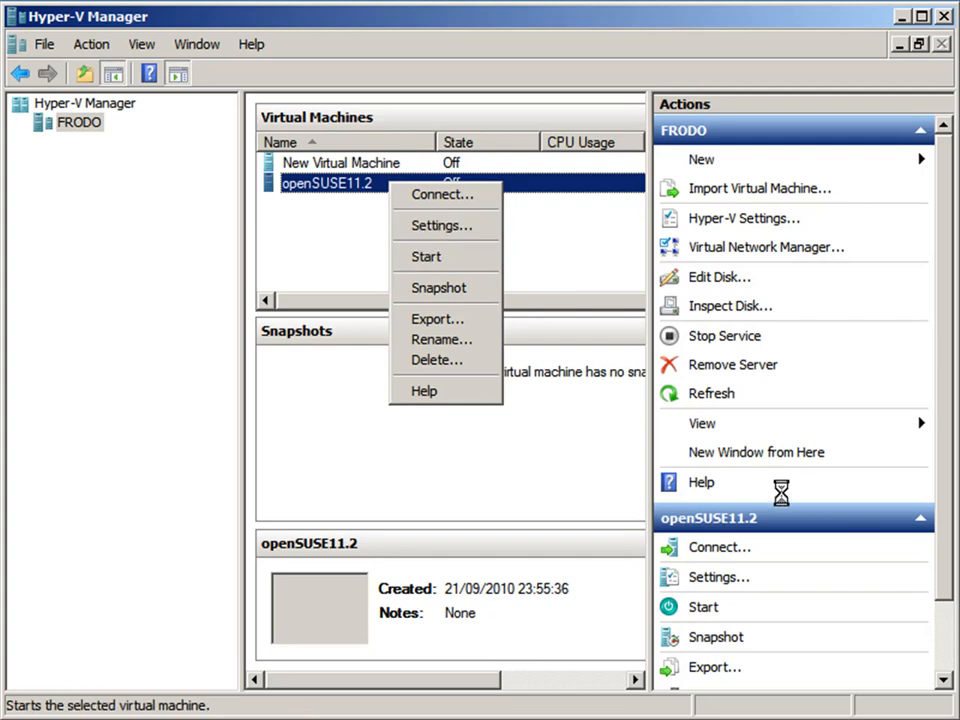
{"action": "left_click", "coordinate": [478, 455]}
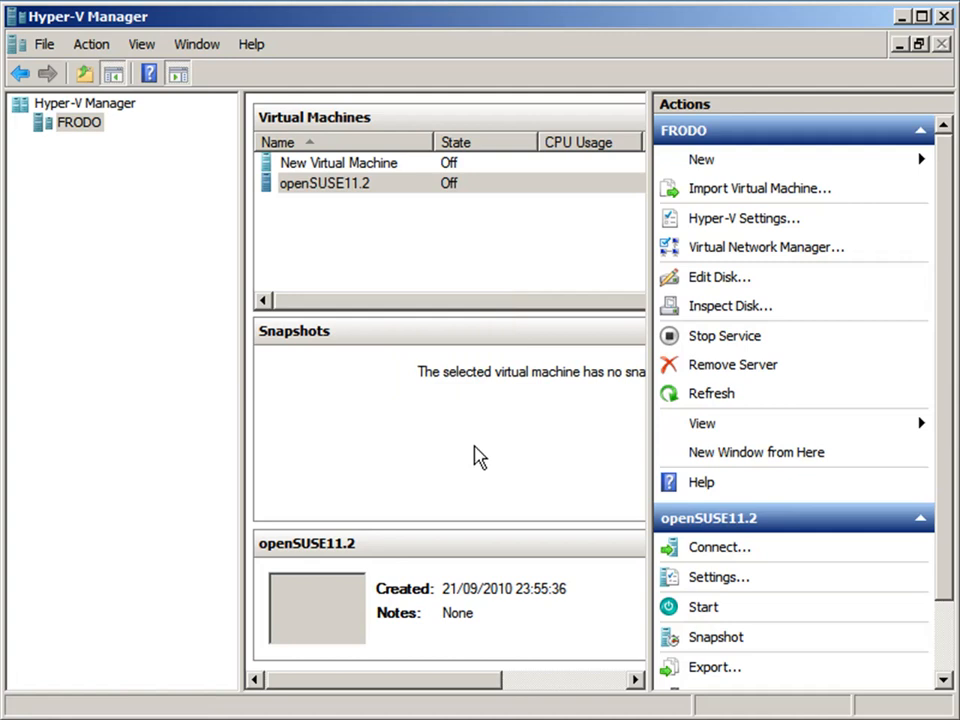